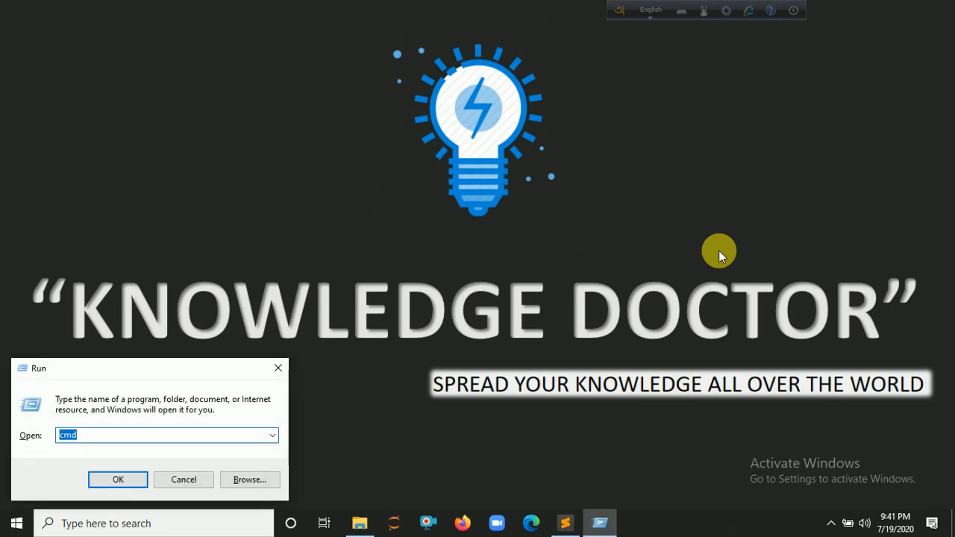
# Step: Launch cmd and enter pip install pyfiglet to install the library
pyautogui.click(117, 479)
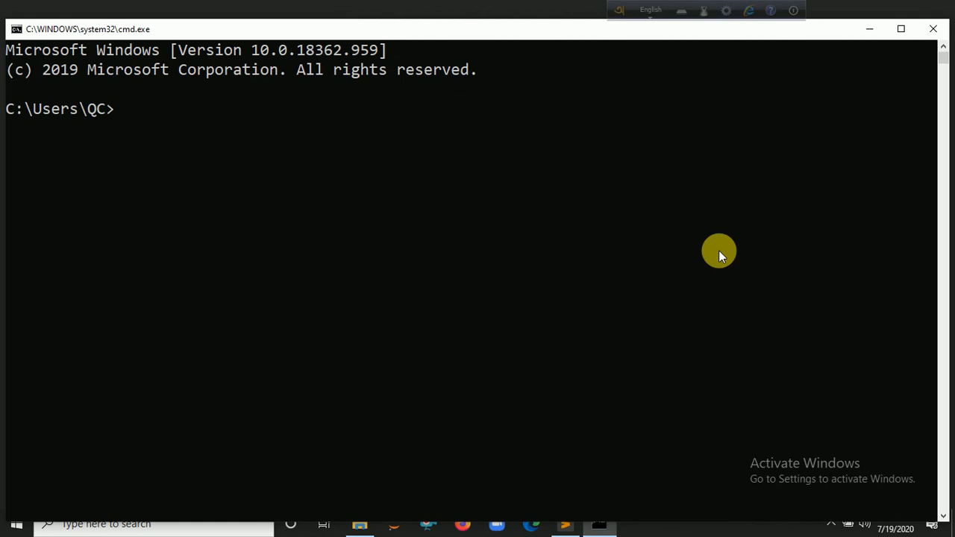
pyautogui.write('pip insta')
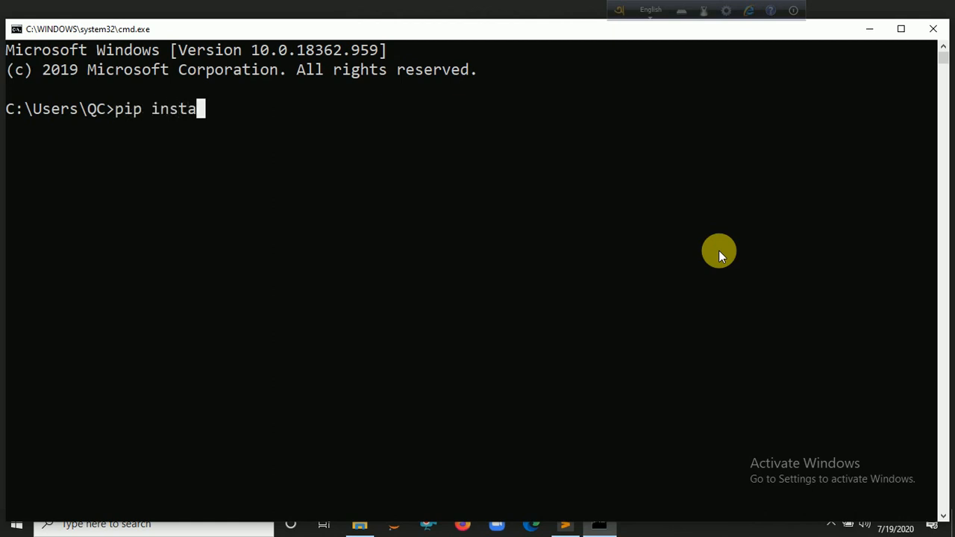
pyautogui.write('ll py')
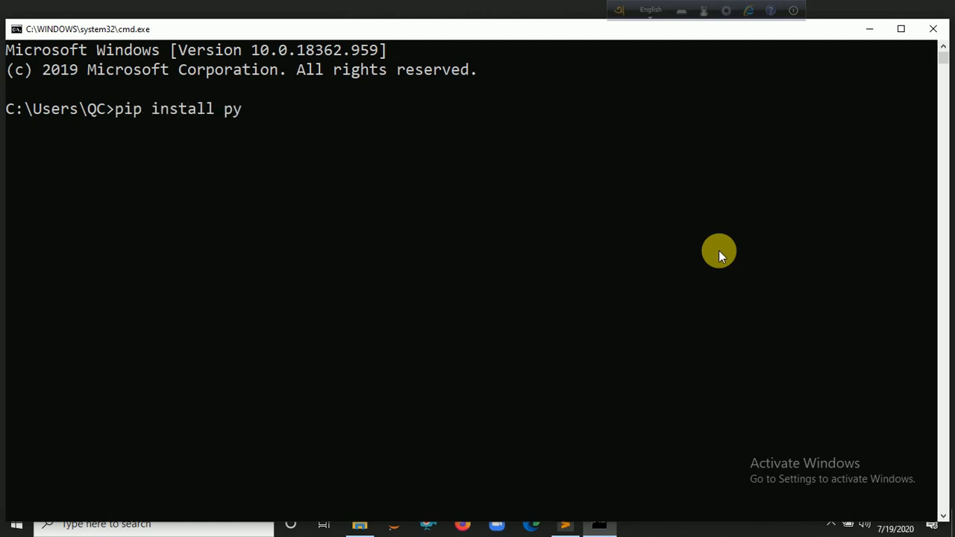
pyautogui.write('figlet')
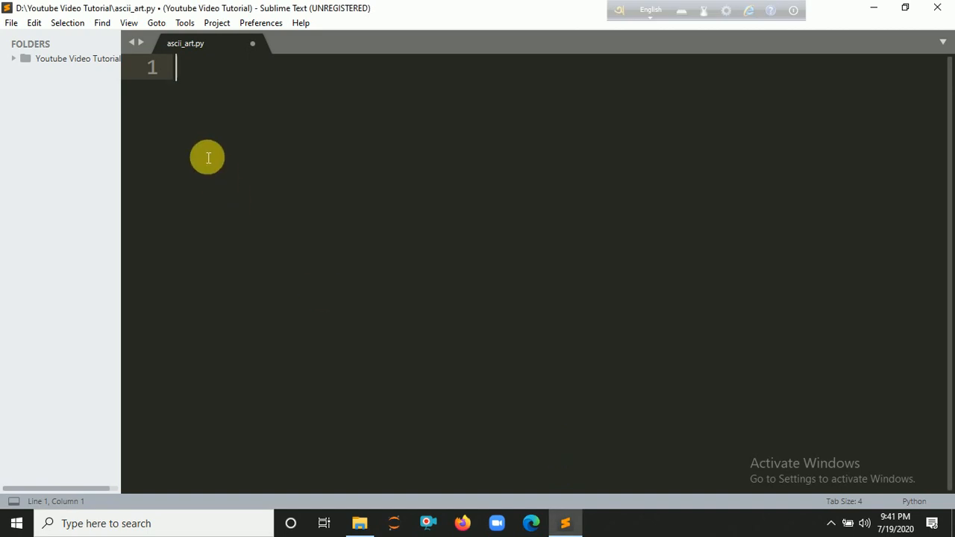
# Step: Write import pyfiglet and name=input("Enter A Text: ") at the top of ascii_art.py
pyautogui.write('import py')
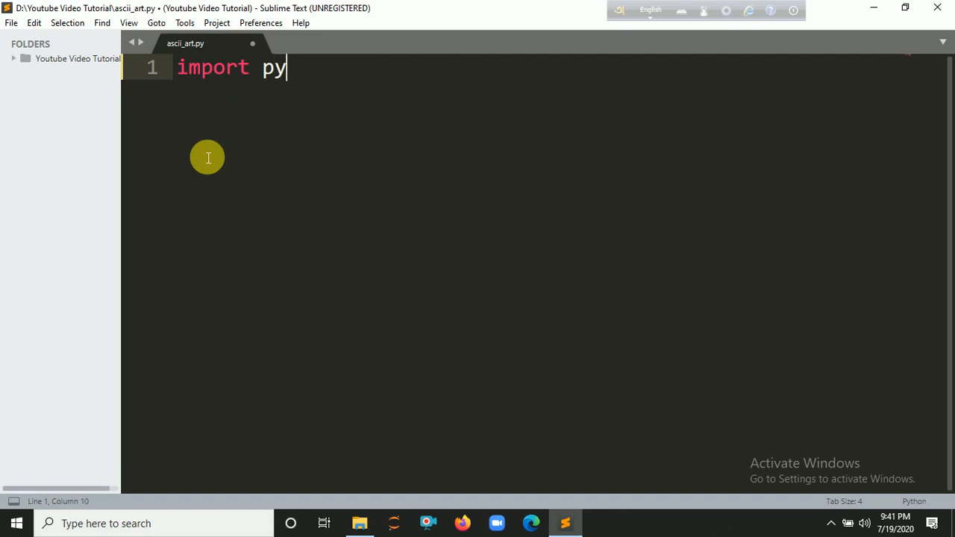
pyautogui.write('figle')
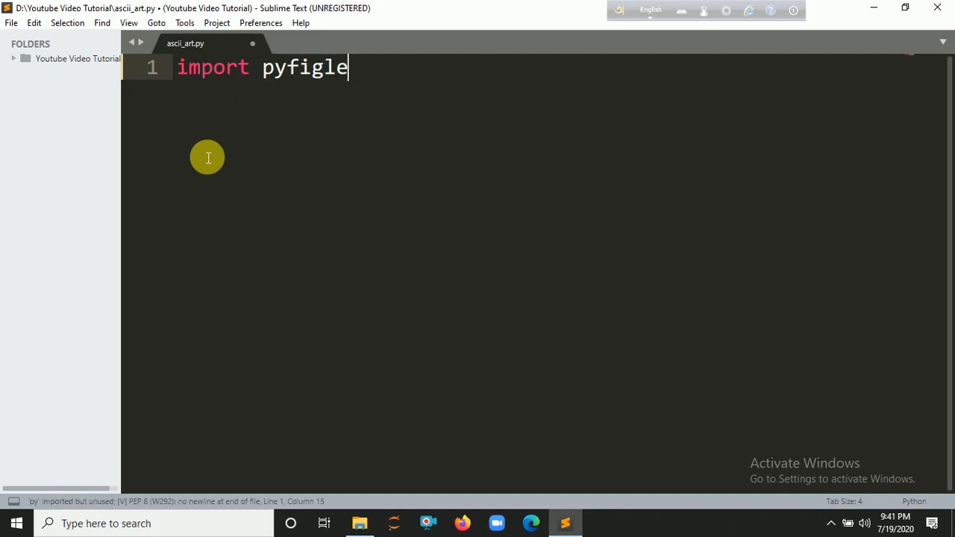
pyautogui.write('t')
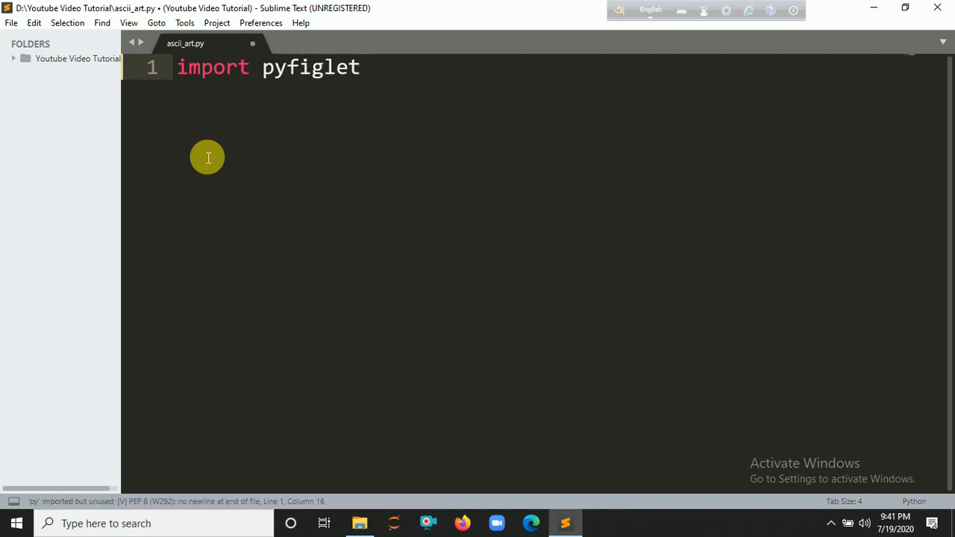
pyautogui.write('name')
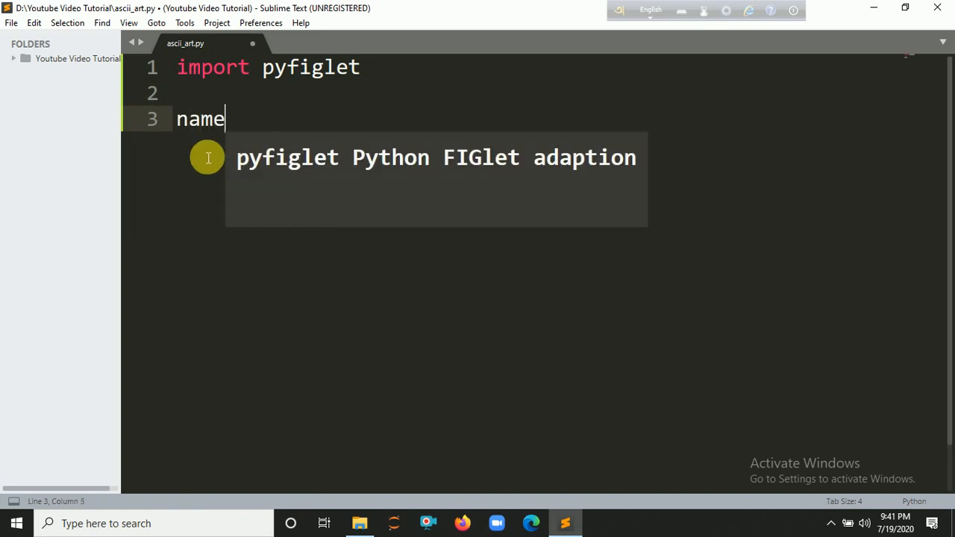
pyautogui.write('=input')
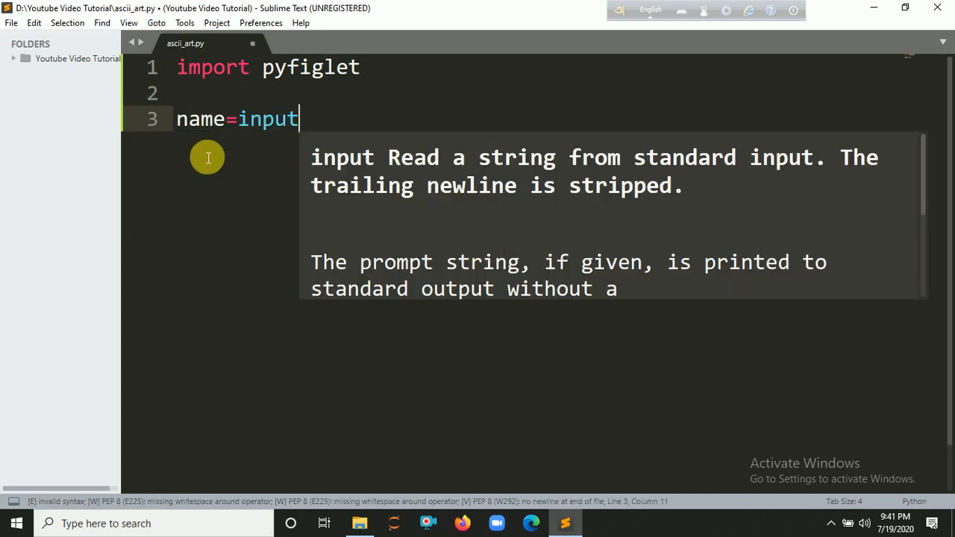
pyautogui.write('("En")')
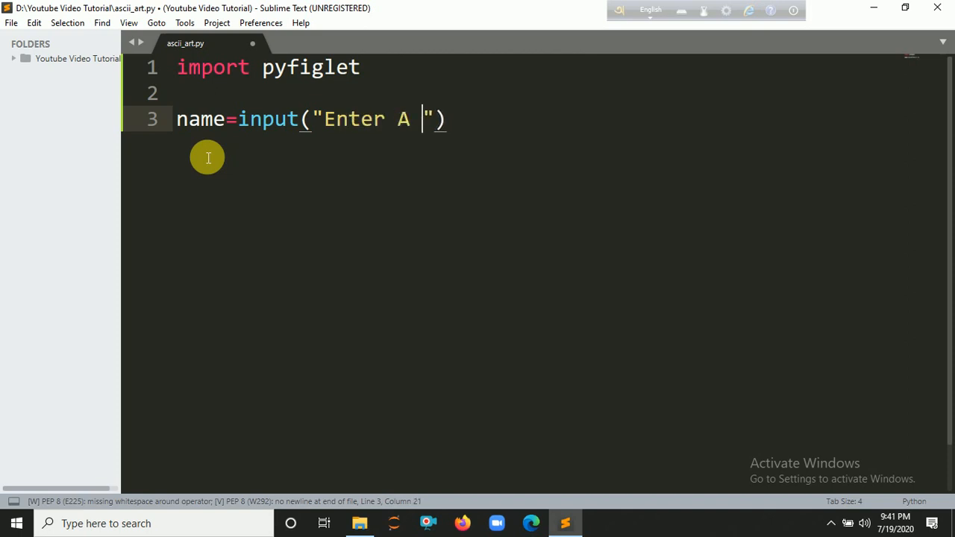
pyautogui.write('Text:')
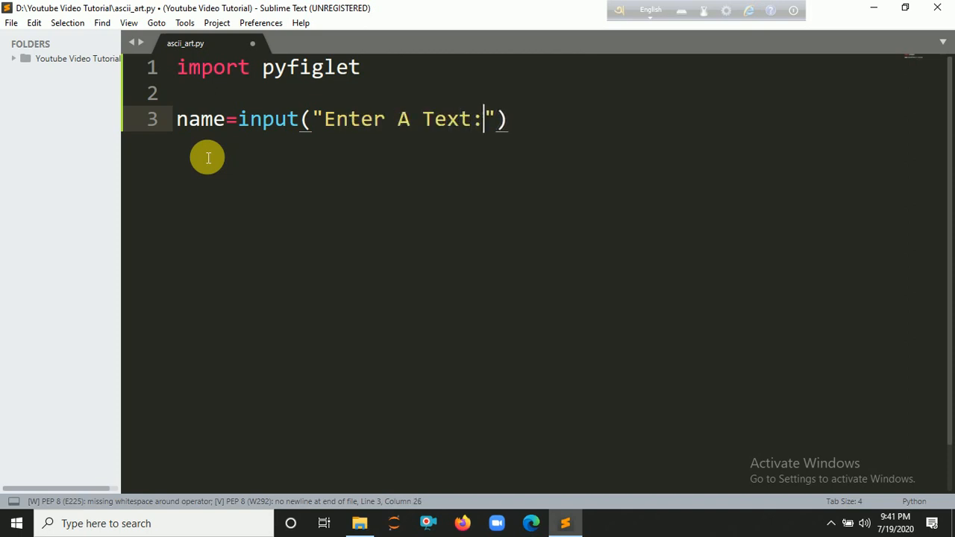
pyautogui.write('" "')
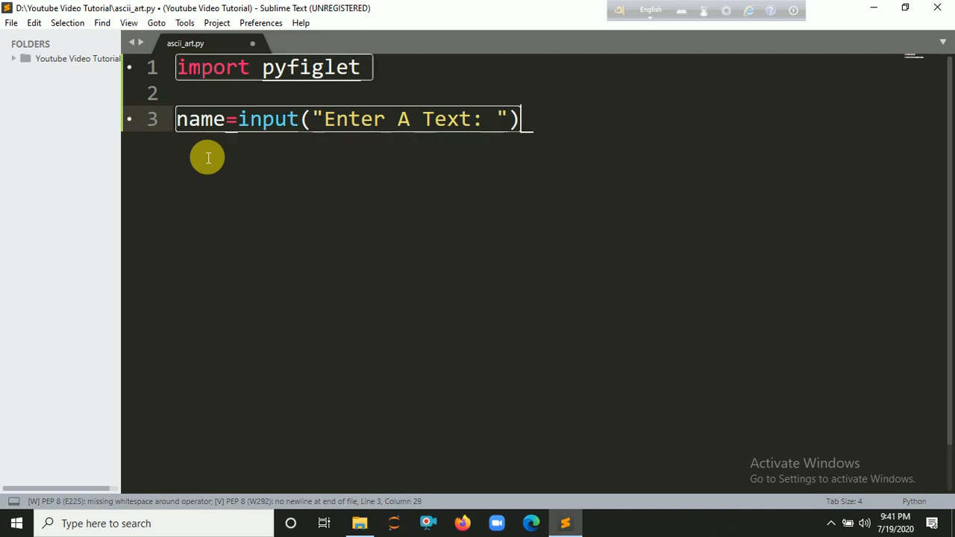
# Step: Begin a while True: loop below the input line using the autocompleted while keyword
pyautogui.press('enter')
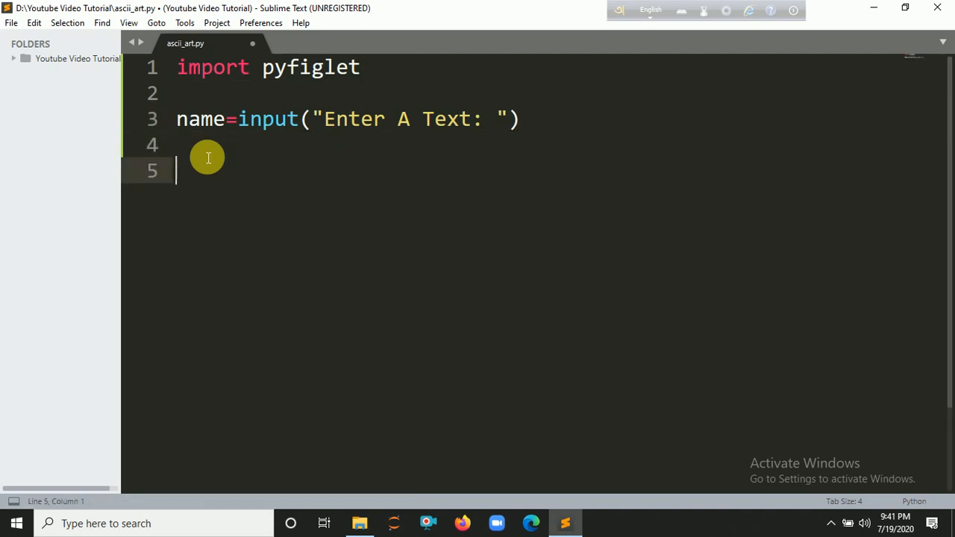
pyautogui.write('w')
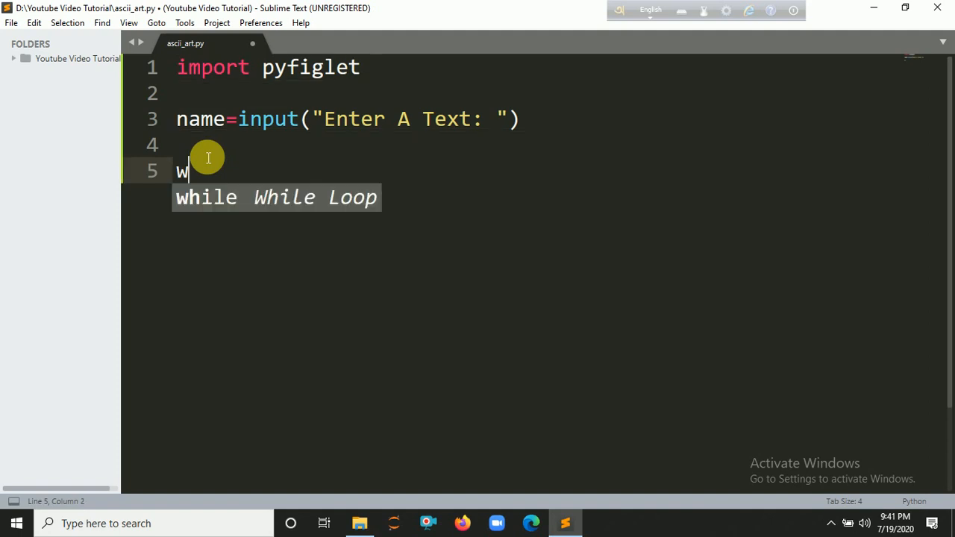
pyautogui.press('Tab')
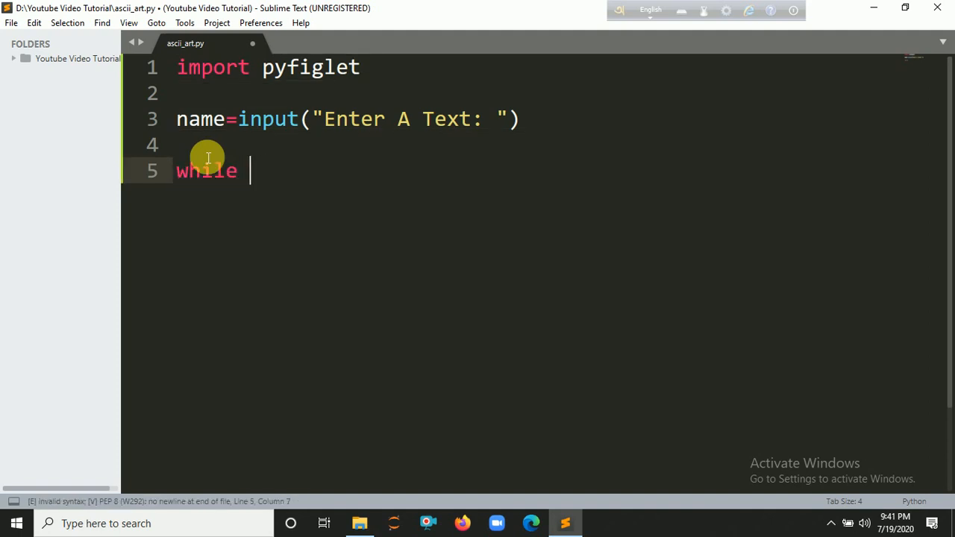
pyautogui.write('True:')
pyautogui.write('word=')
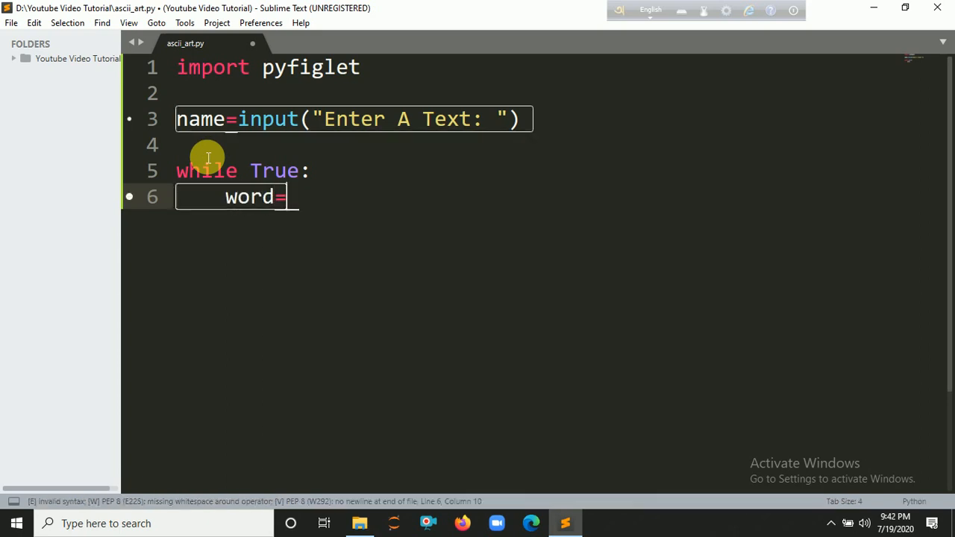
# Step: Add word=pyfiglet.figlet_format(name,font=style) inside the loop
pyautogui.write('pyfiglet.figlet_format(')
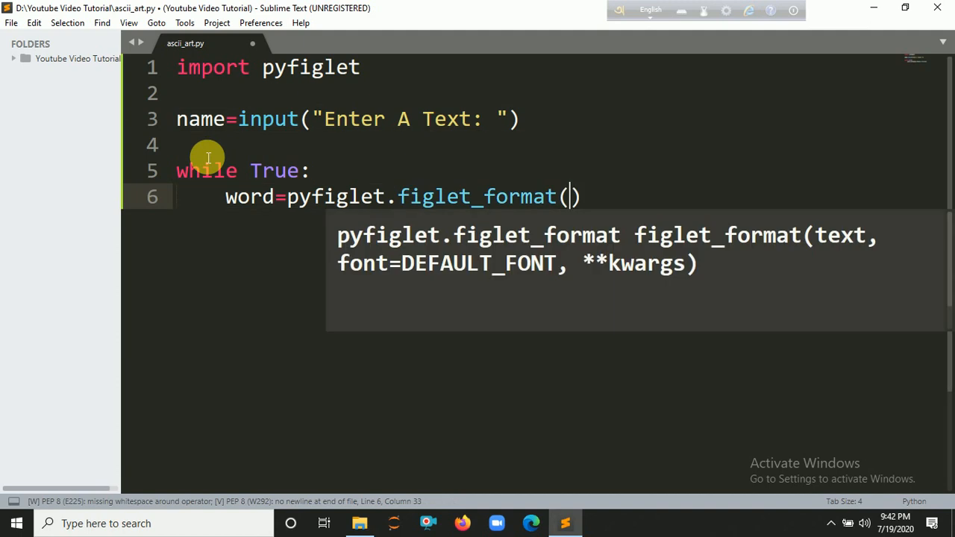
pyautogui.write('name')
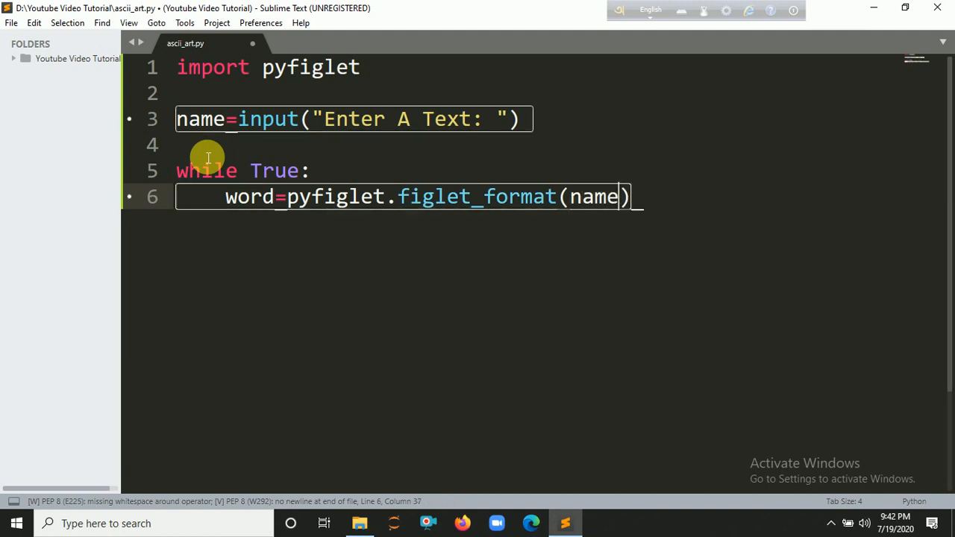
pyautogui.write(',font=')
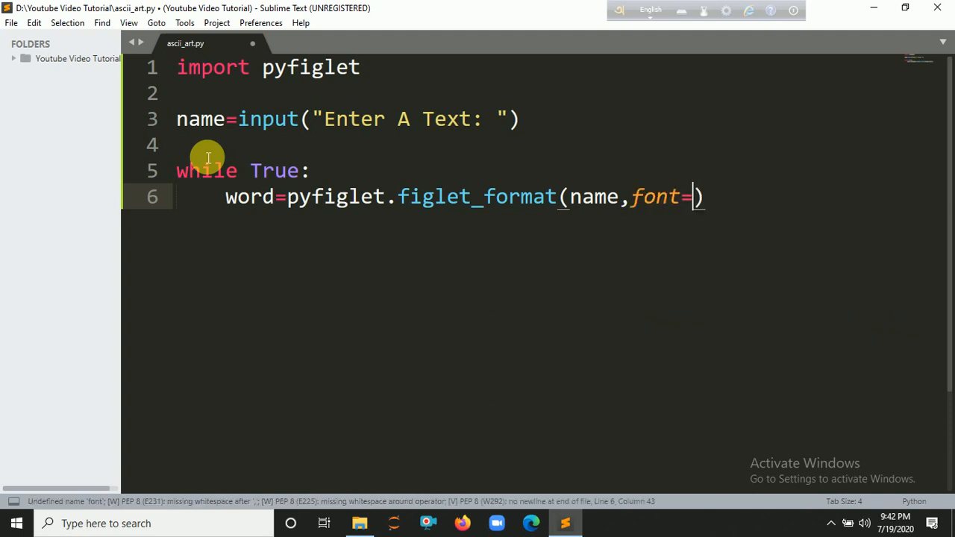
pyautogui.write('style')
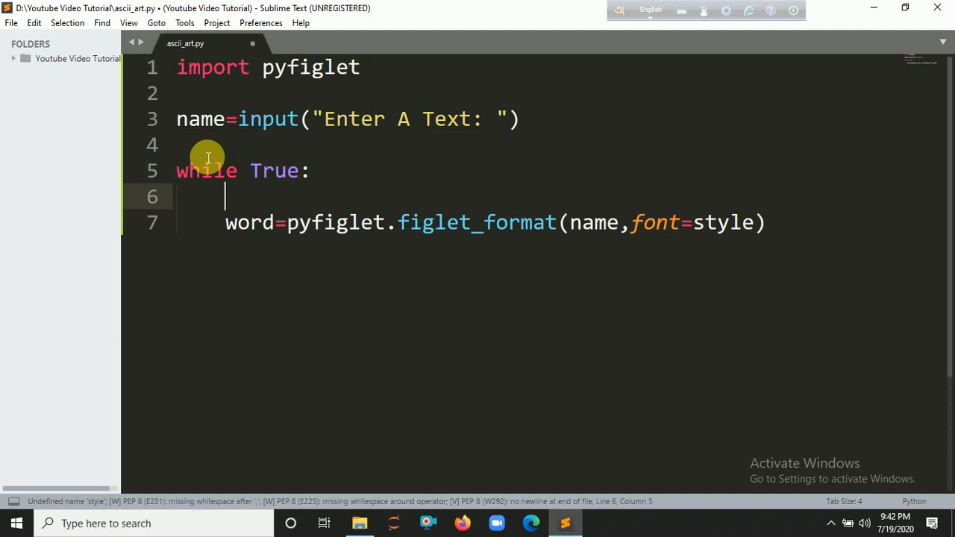
pyautogui.write('s')
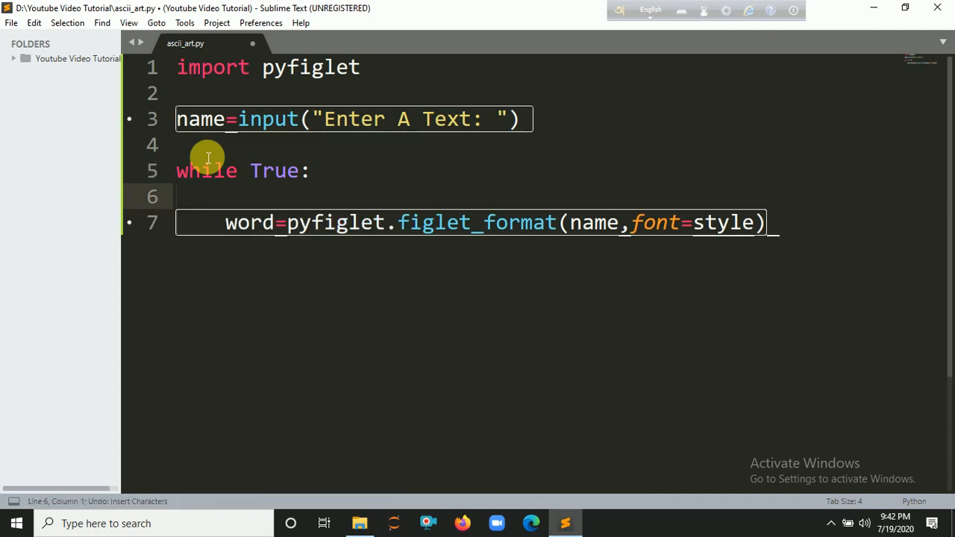
# Step: Add style=input("Enter Style: ") above it, correcting the mistyped prompt text
pyautogui.write('style=input("')
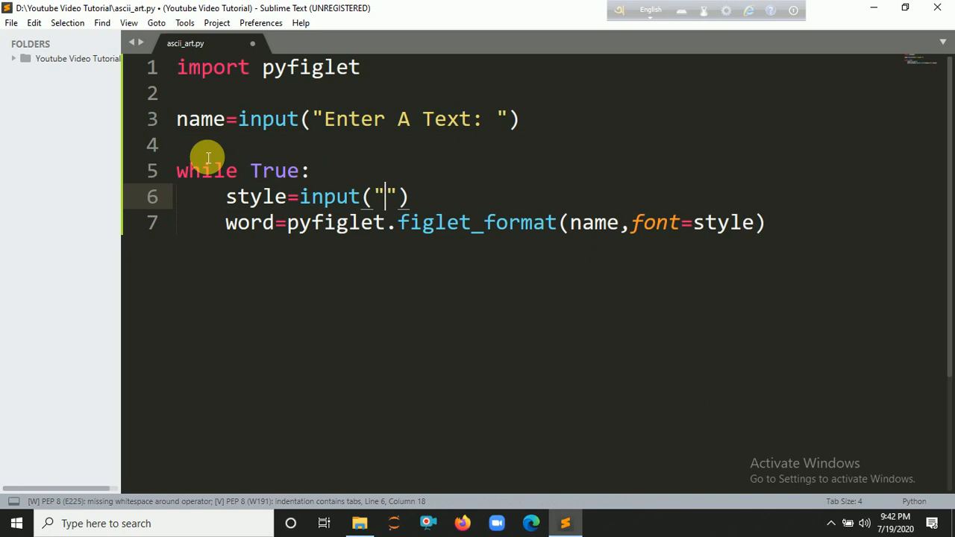
pyautogui.write('Enter AS')
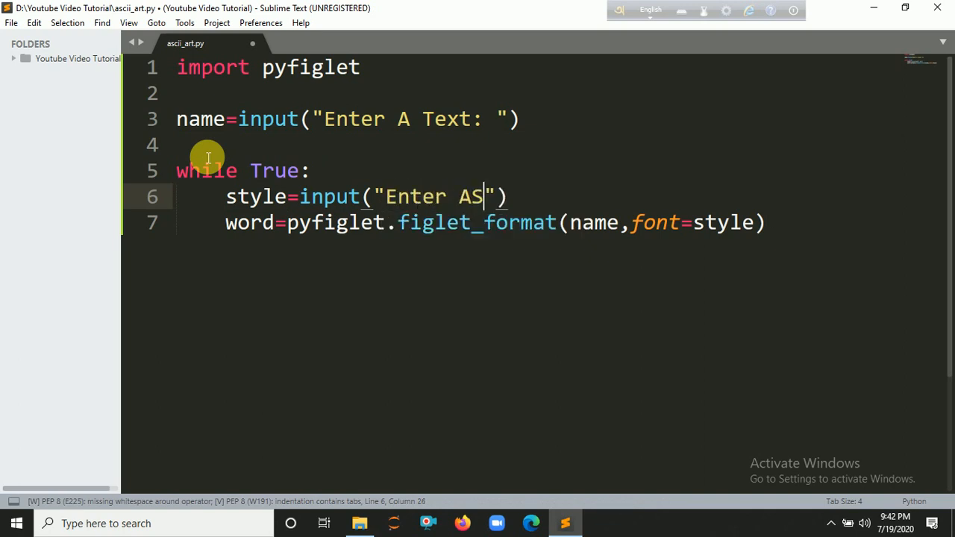
pyautogui.press('Backspace')
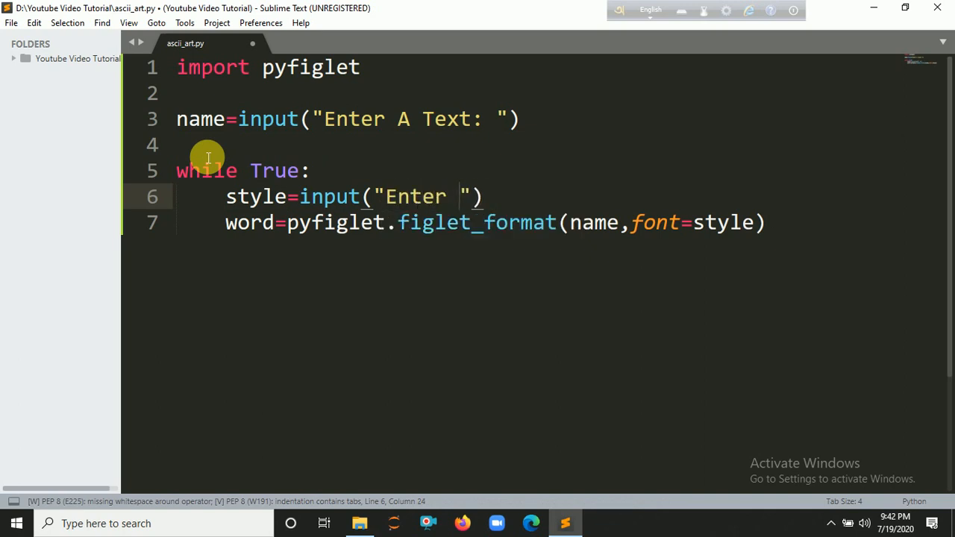
pyautogui.write('Style:')
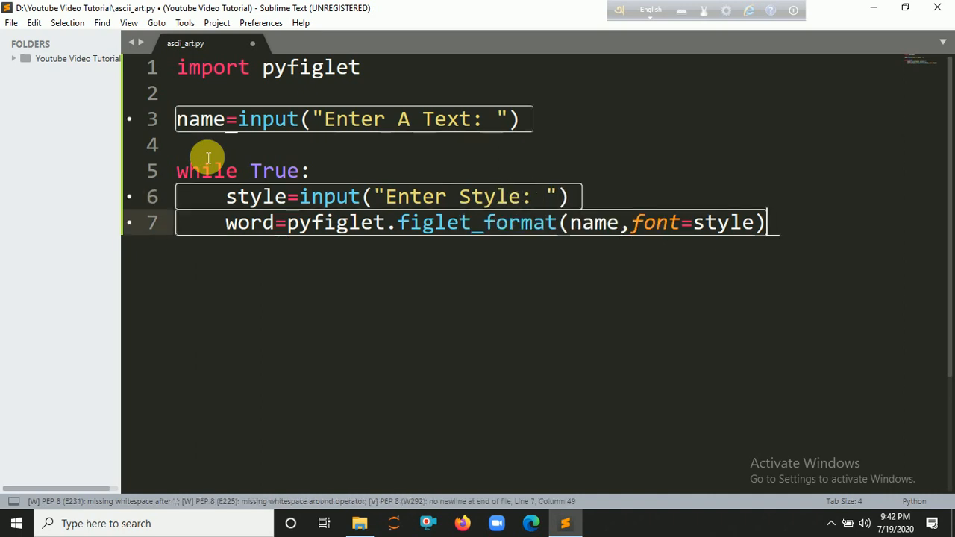
pyautogui.write('na')
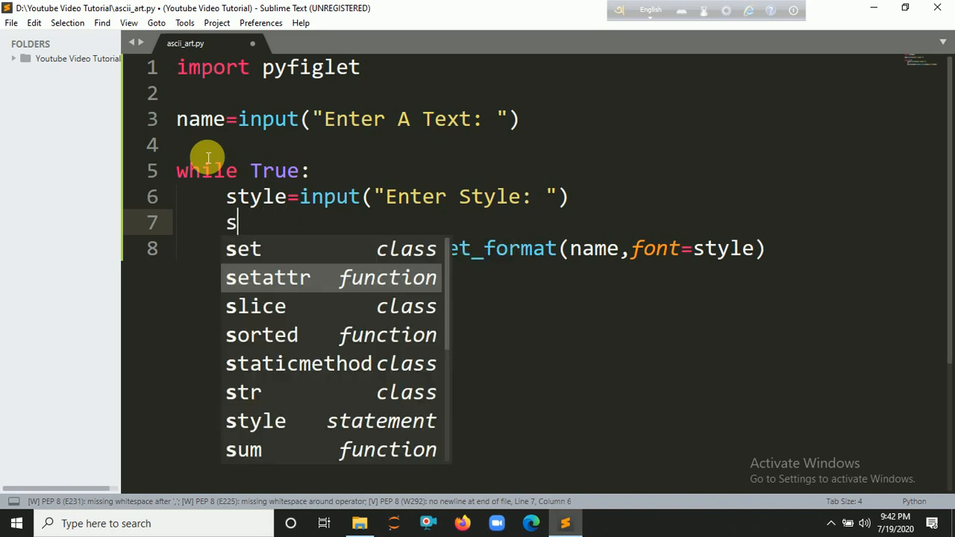
# Step: Wrap the inputs in str(), making line 4 name=str(name) and the style a string
pyautogui.write('tyle=')
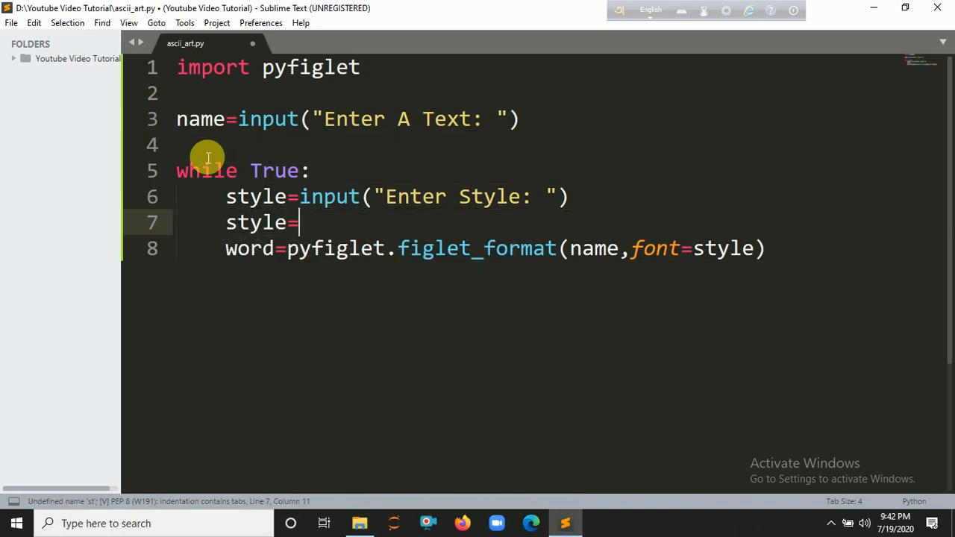
pyautogui.write('str(style')
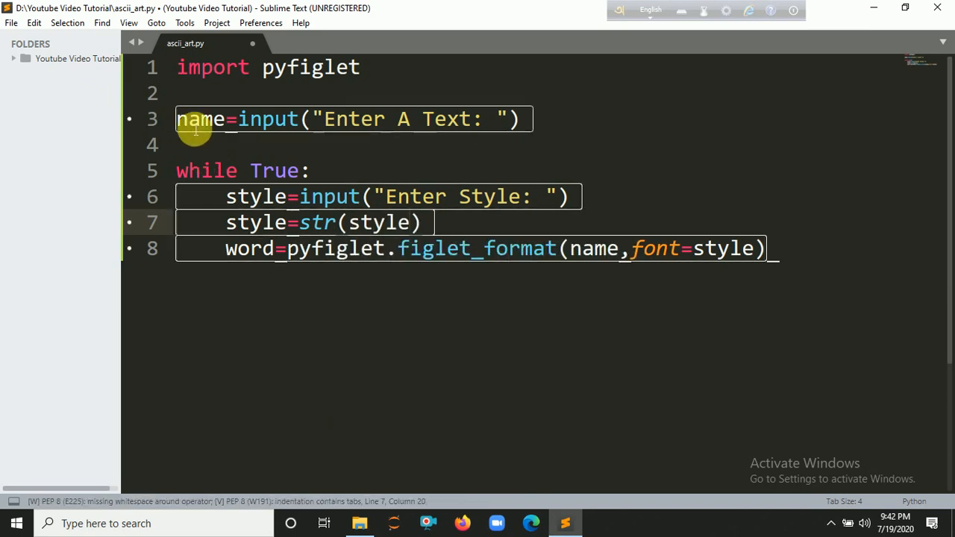
pyautogui.write('name')
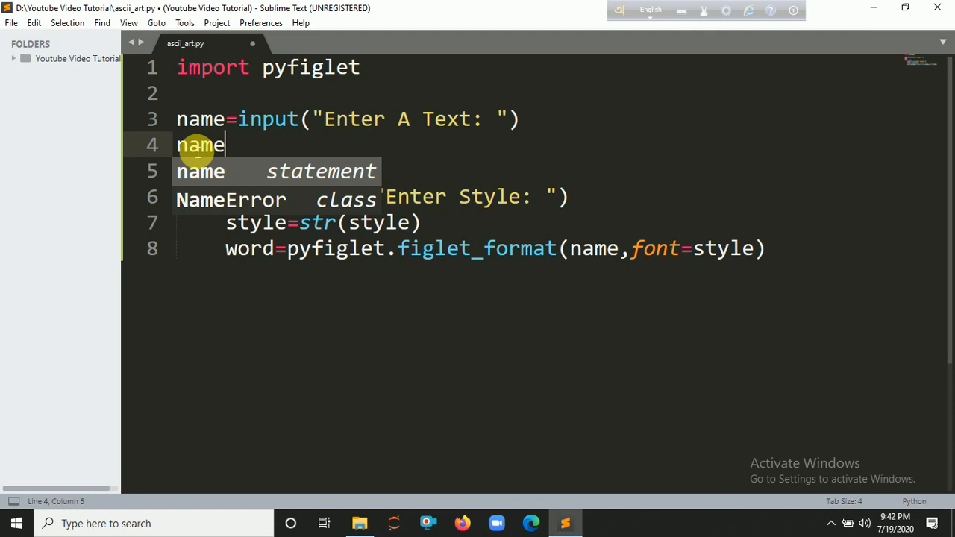
pyautogui.write('=s')
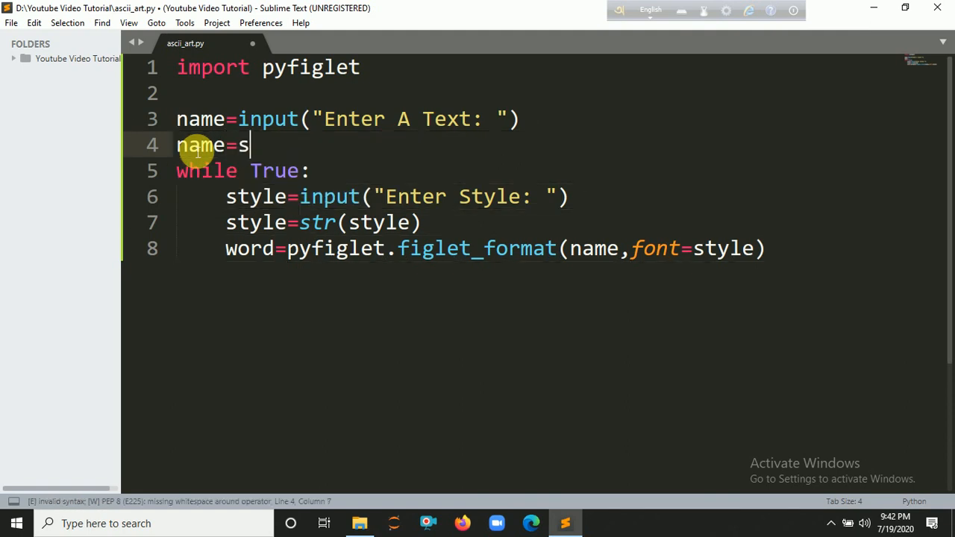
pyautogui.write('tr(s')
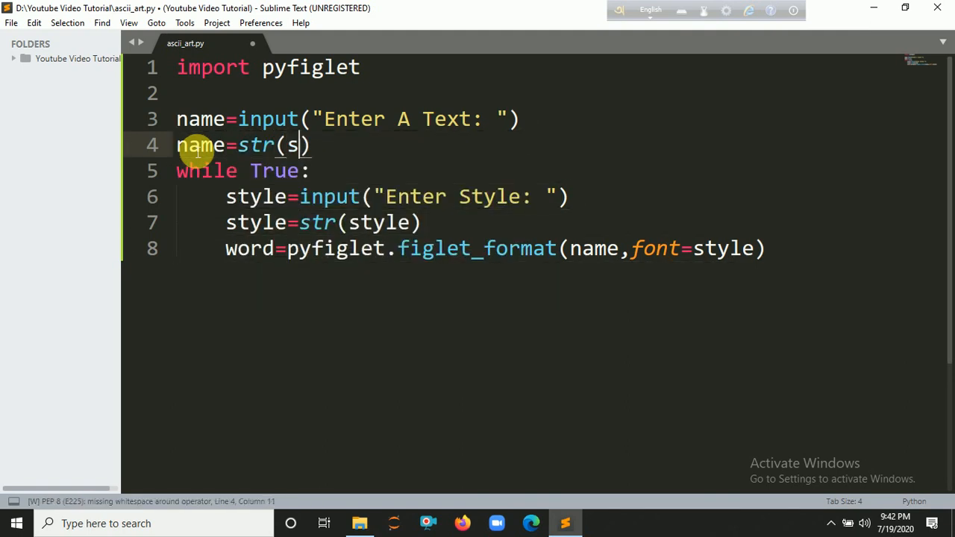
pyautogui.write('t')
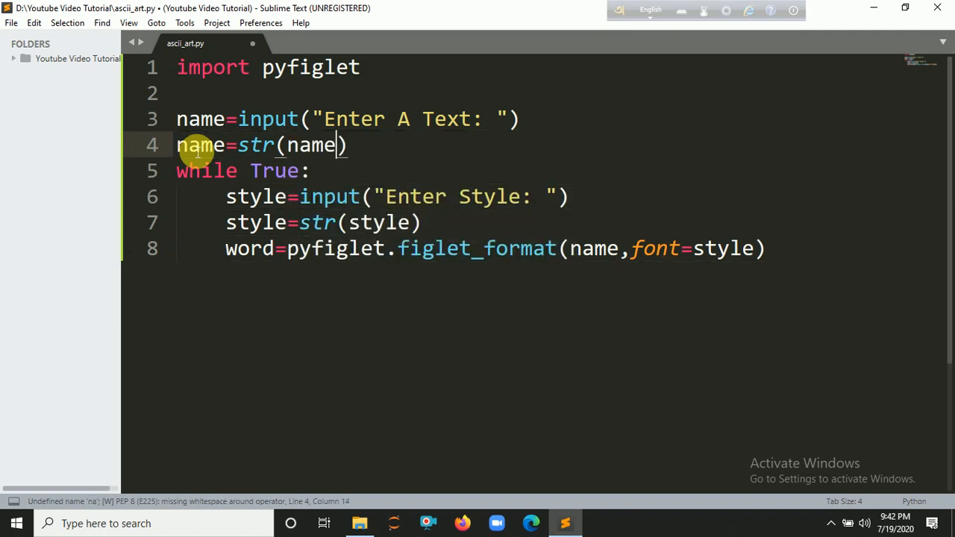
# Step: Add print(word) inside the loop, then enter C:\Windows\System32\cmd.exe in Explorer's address bar
pyautogui.press('enter')
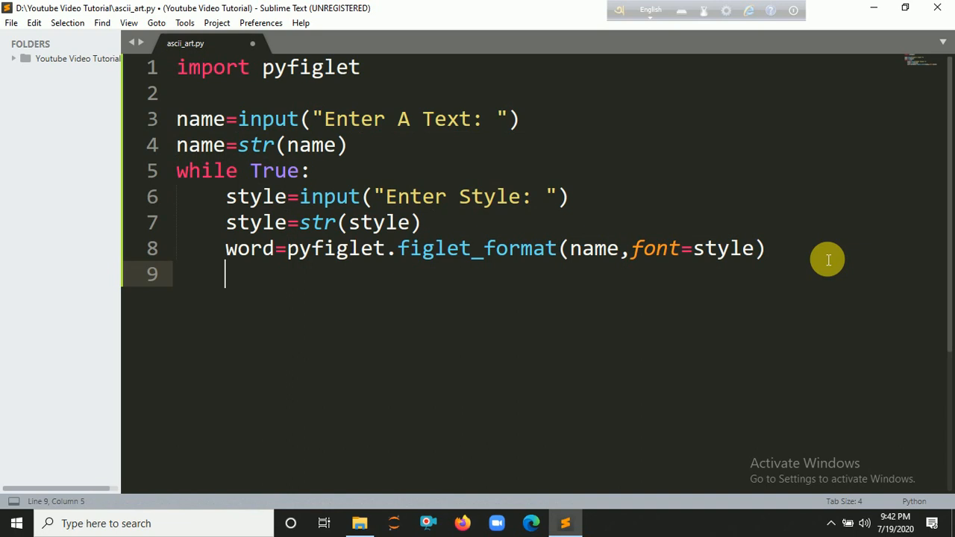
pyautogui.write('print(')
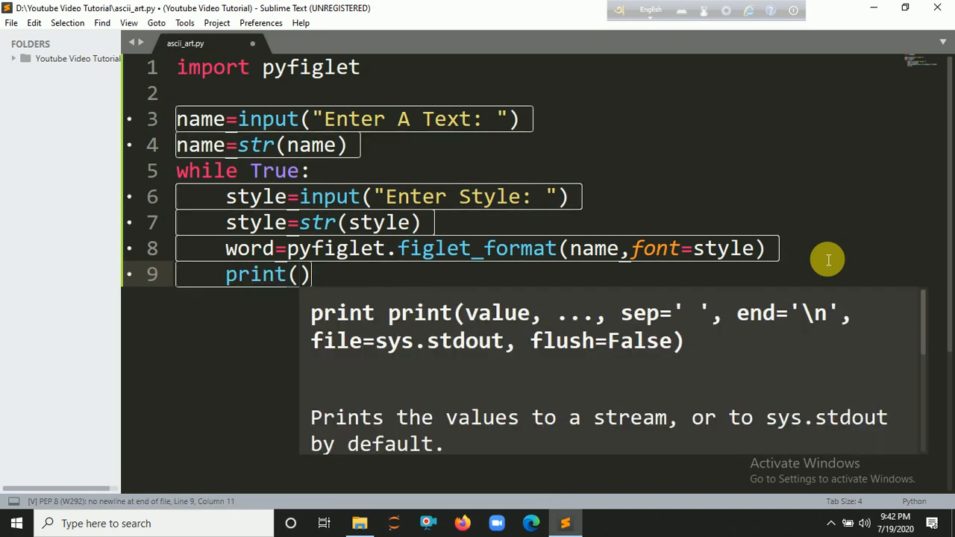
pyautogui.write('wor')
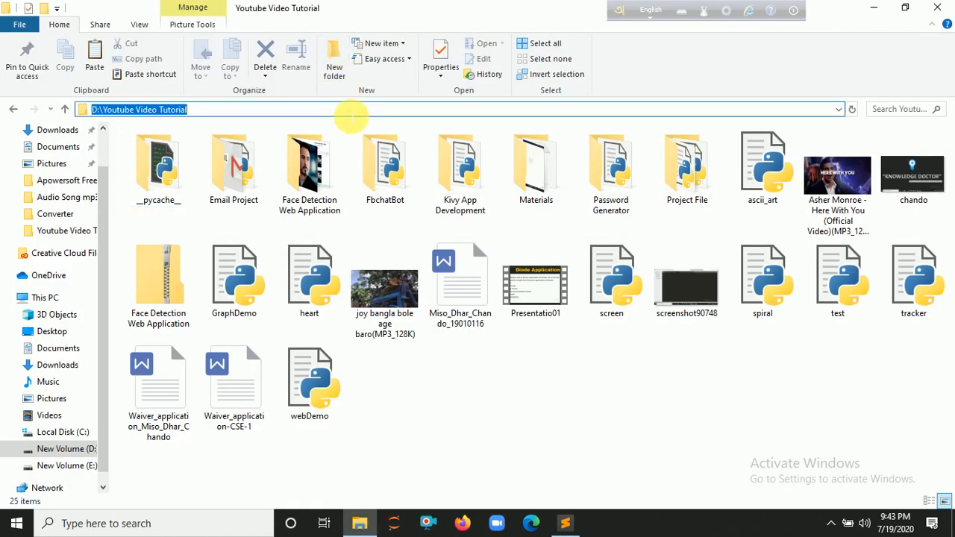
pyautogui.write('C:\\Windows\\System32\\cmd.exe')
pyautogui.write('python a')
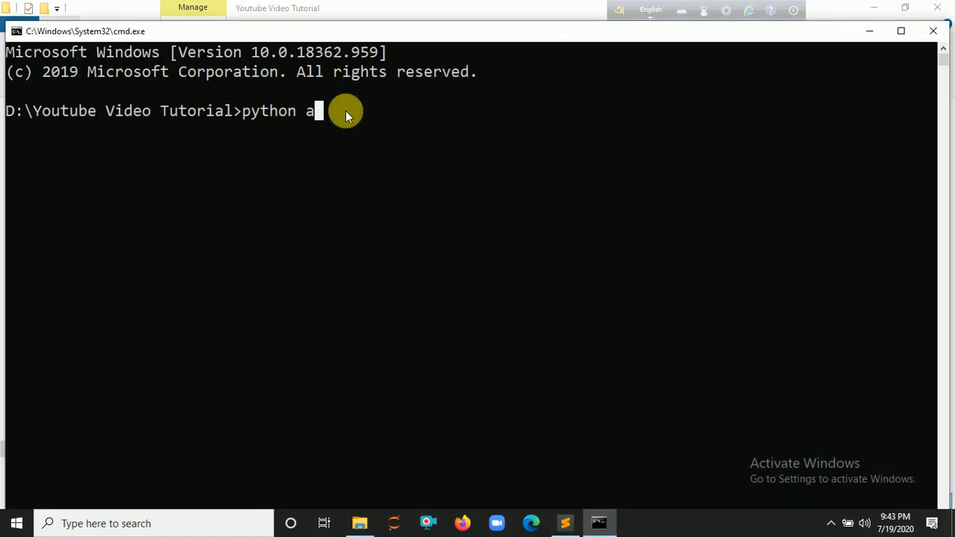
# Step: Run python ascii_art.py and give it the text Python and the style 3-d
pyautogui.write('scii_art.py')
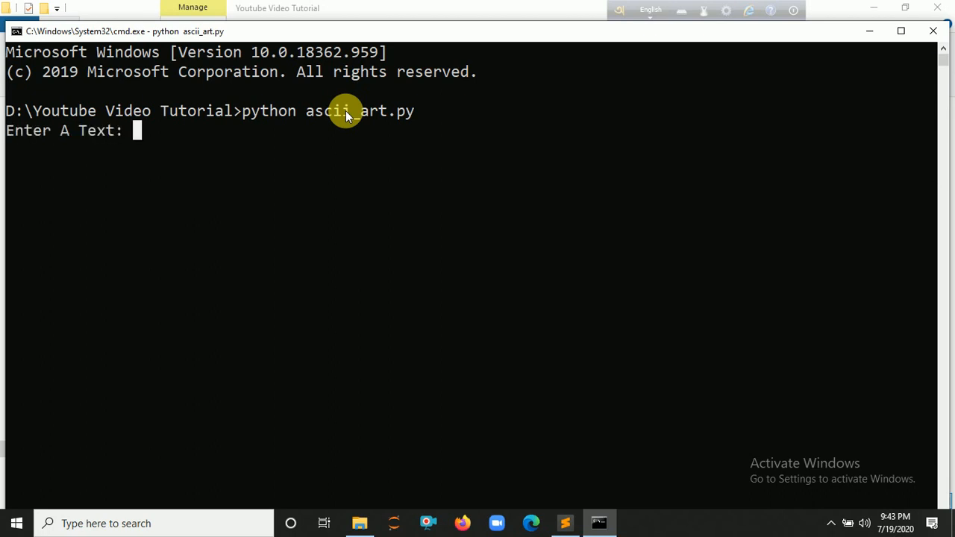
pyautogui.write('P')
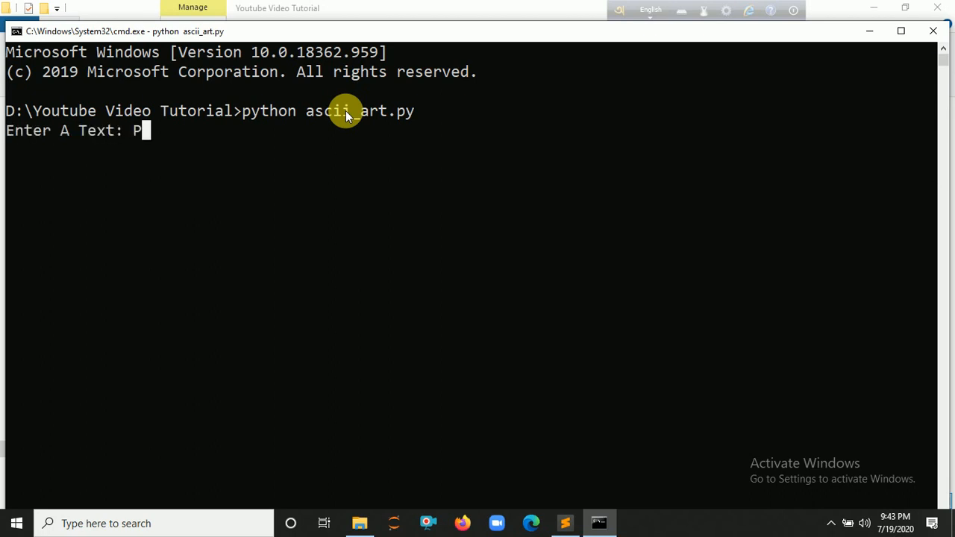
pyautogui.write('ython')
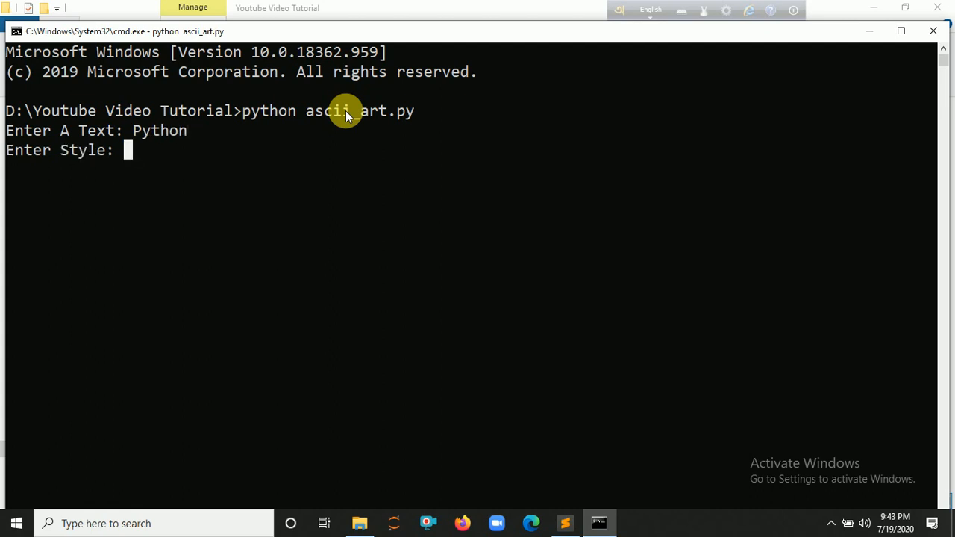
pyautogui.write('3-d')
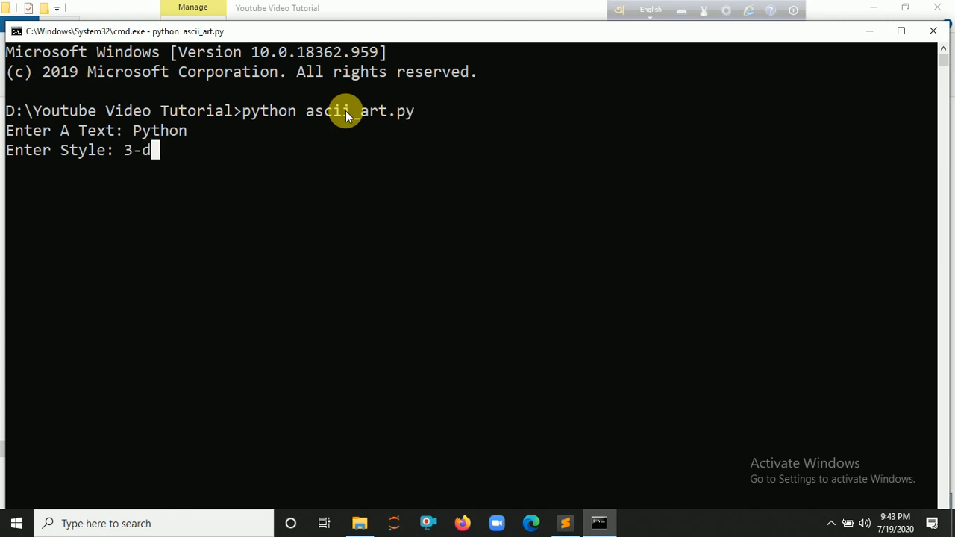
# Step: Submit the 3-d style so Python prints as 3-d ASCII art
pyautogui.press('enter')
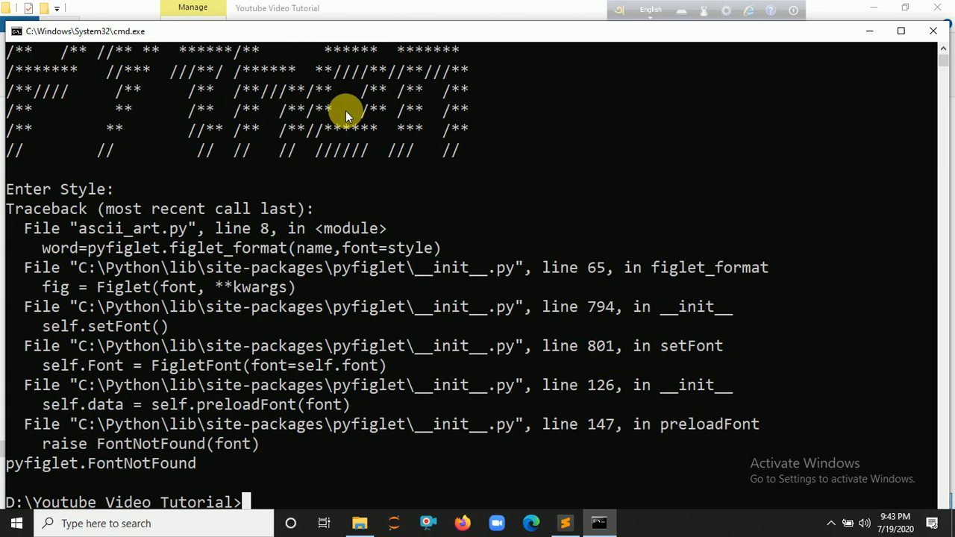
pyautogui.moveTo(52, 212)
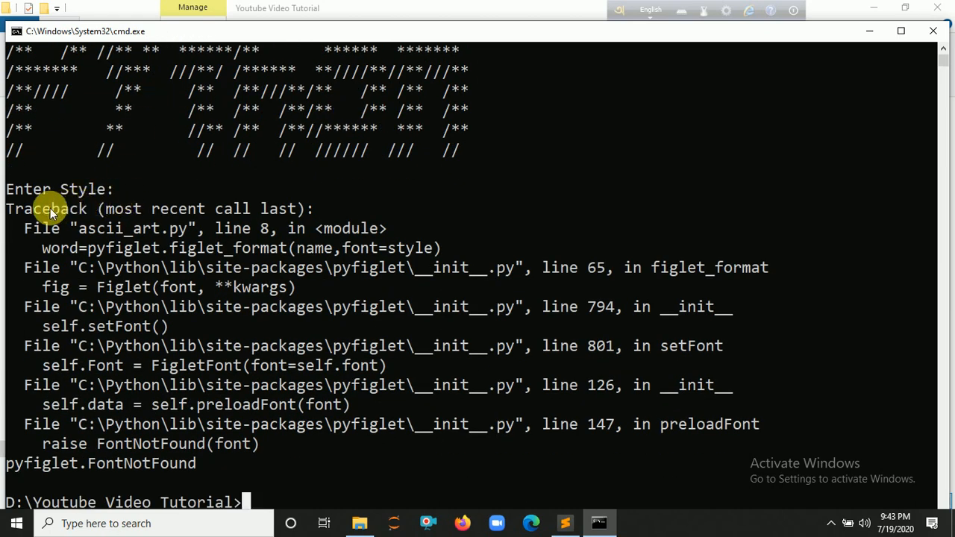
pyautogui.moveTo(175, 272)
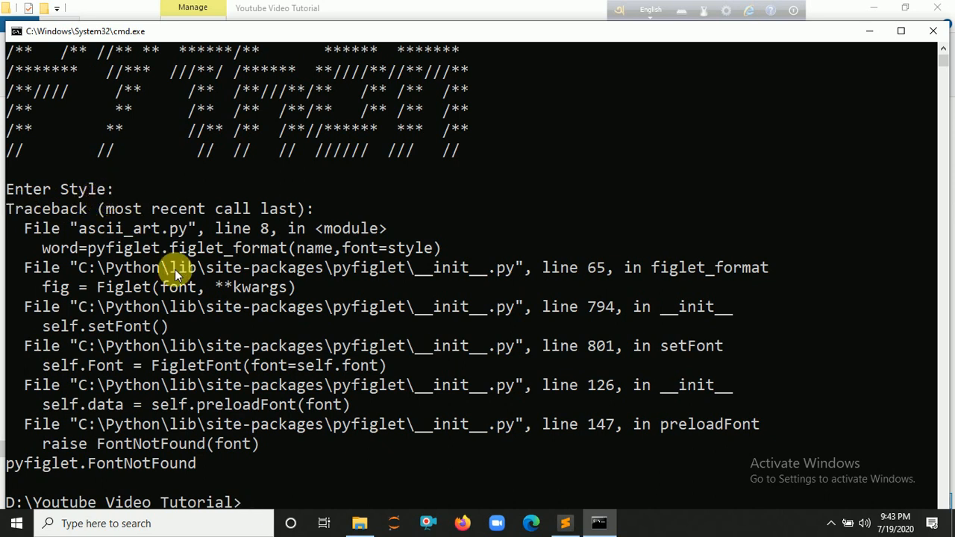
pyautogui.moveTo(341, 435)
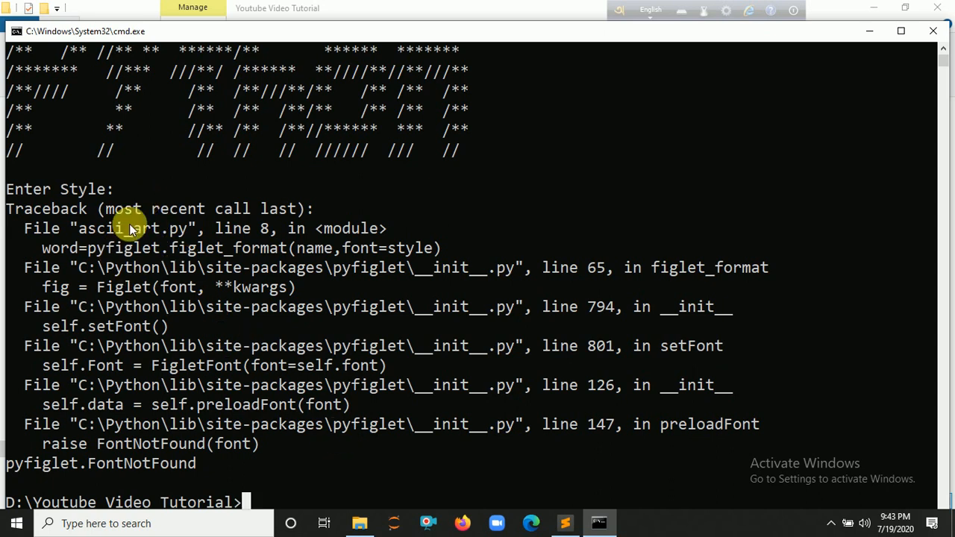
pyautogui.moveTo(126, 196)
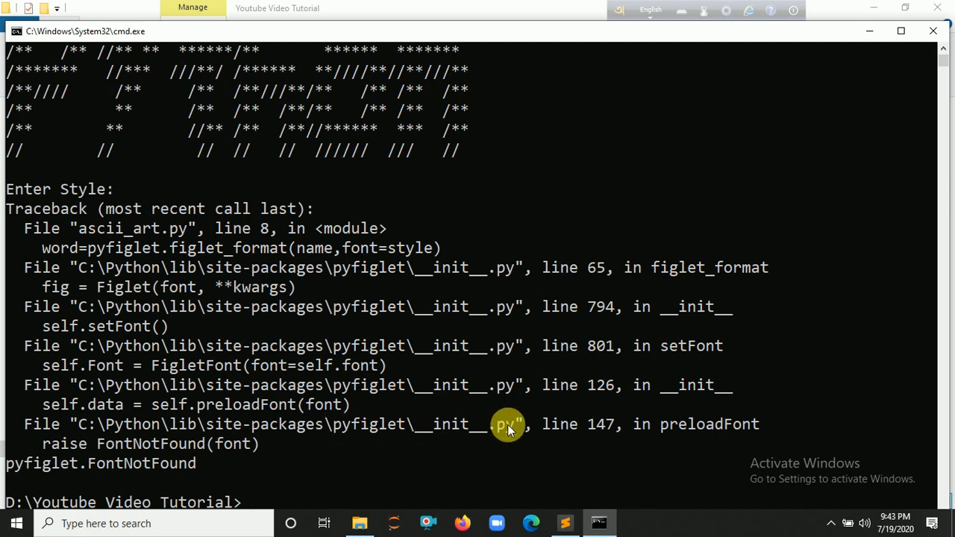
pyautogui.moveTo(552, 466)
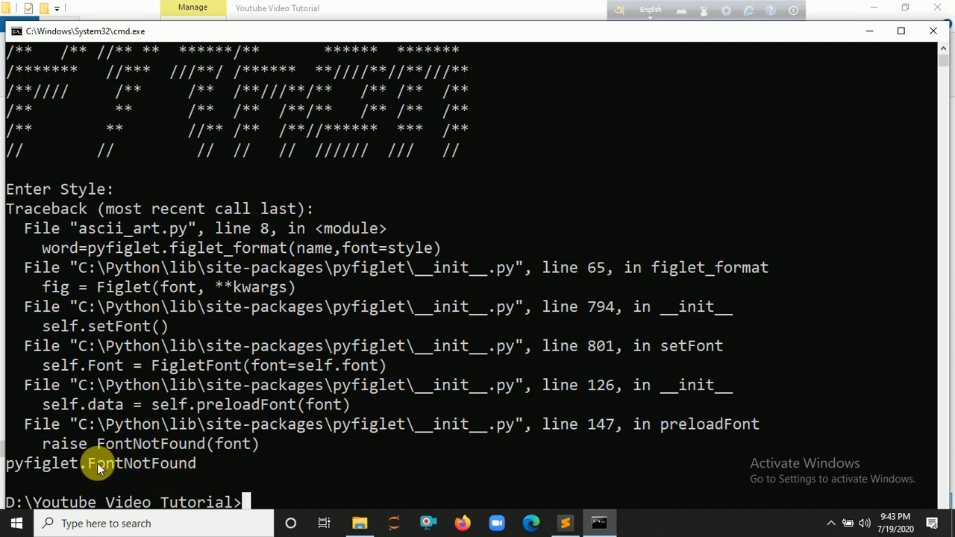
pyautogui.moveTo(492, 520)
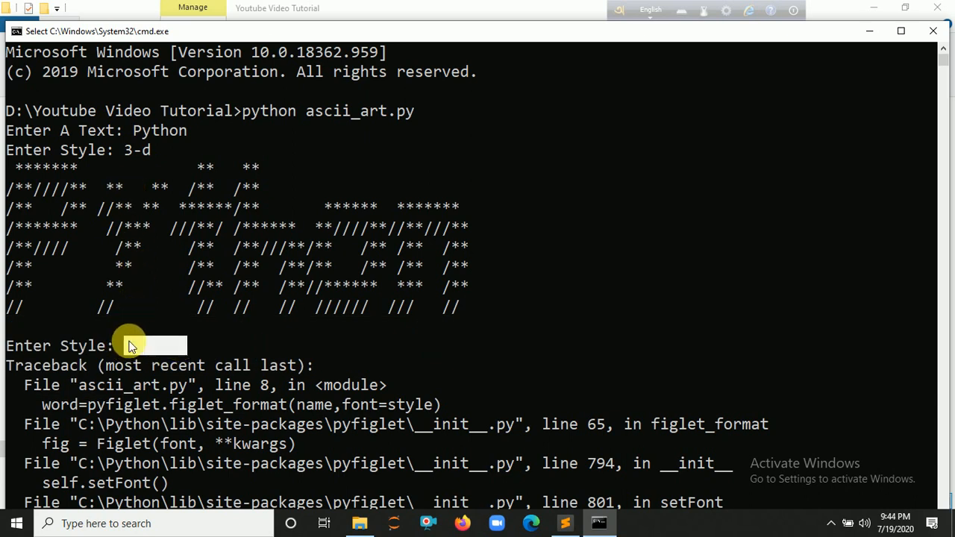
pyautogui.moveTo(238, 385)
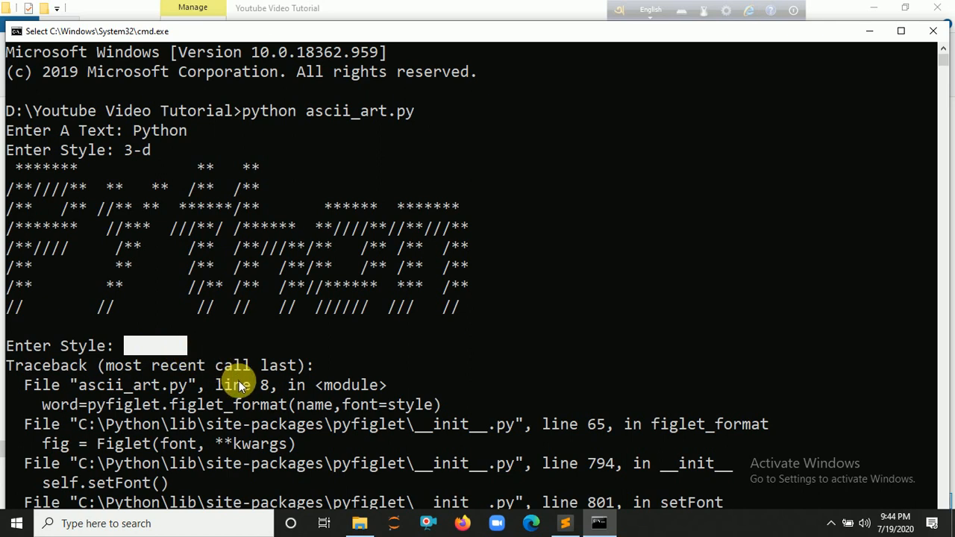
pyautogui.moveTo(559, 522)
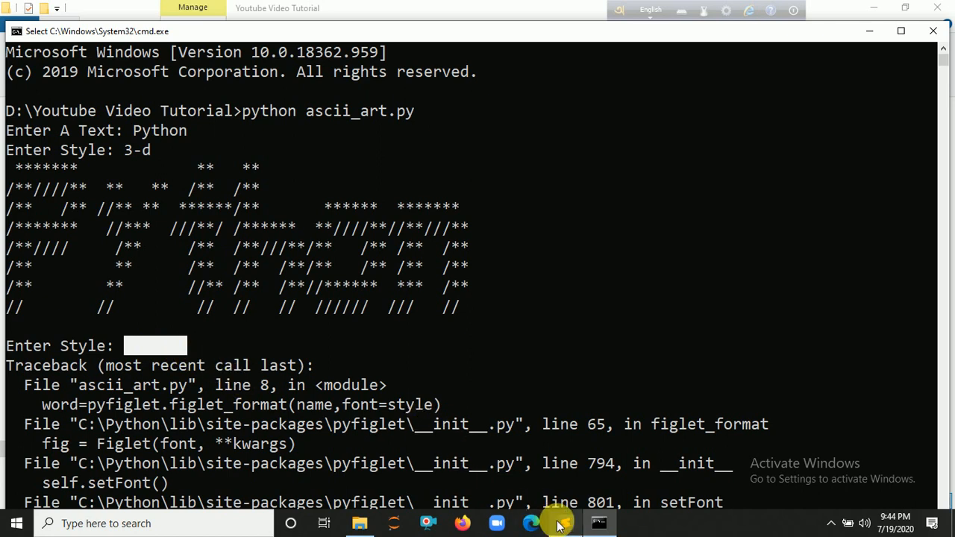
# Step: Add try: around the loop body and an except printing "Wrong Font Style"
pyautogui.click(561, 523)
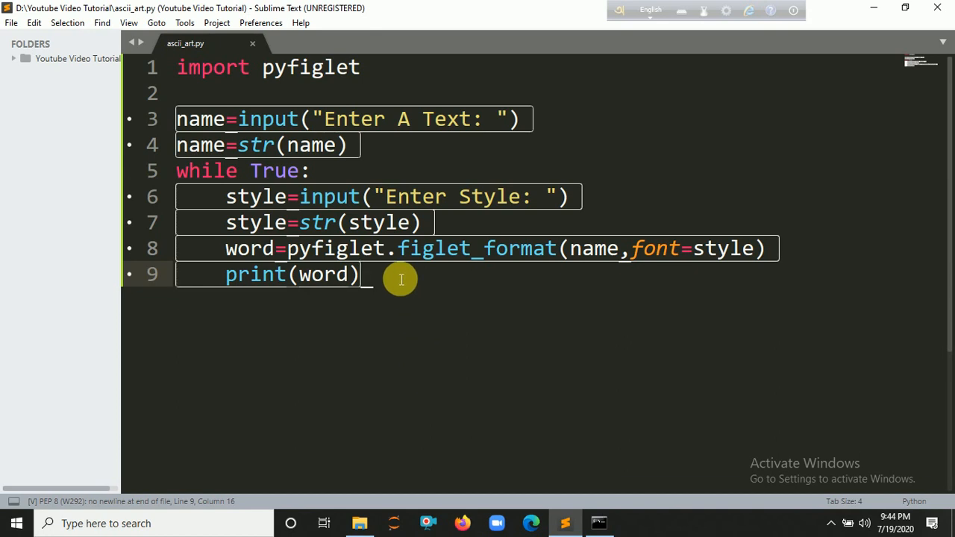
pyautogui.write('try:')
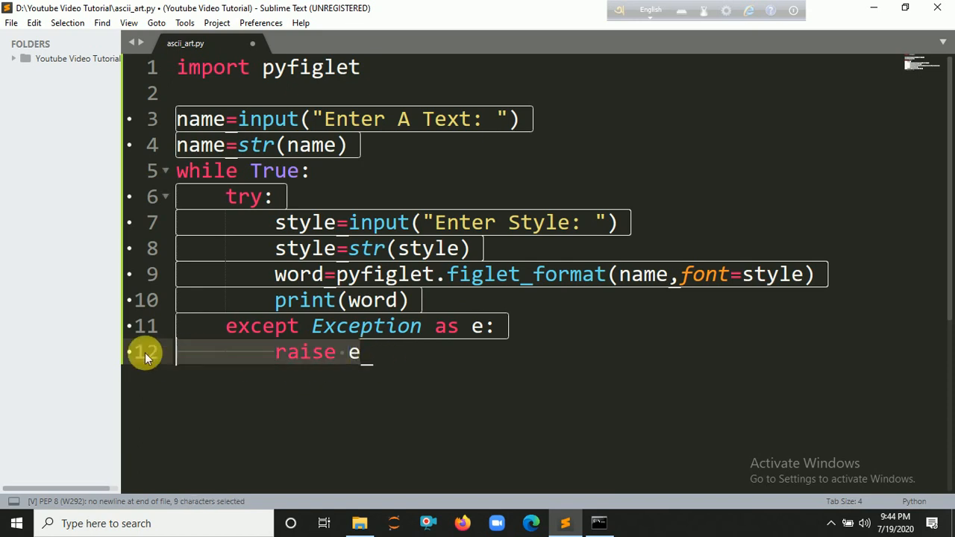
pyautogui.write('print("')
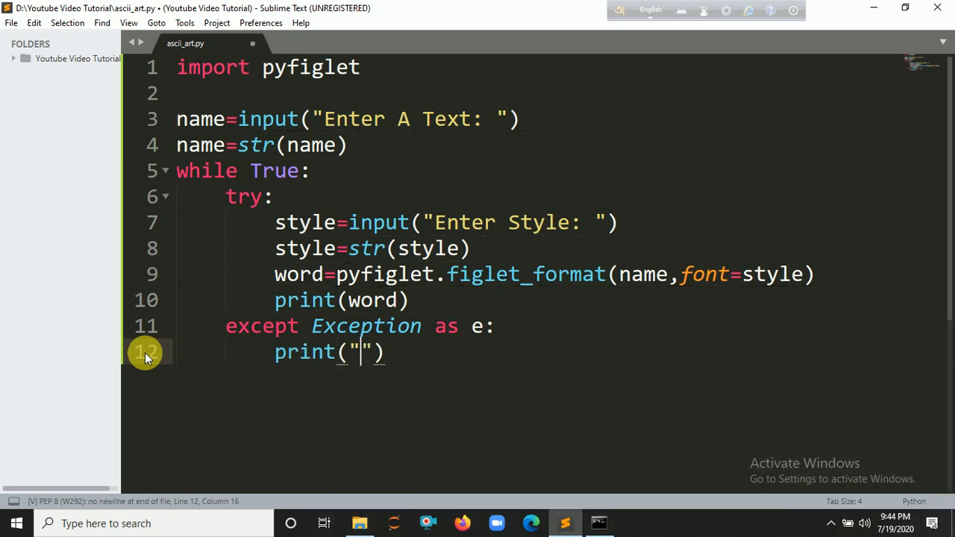
pyautogui.write('Wrong F')
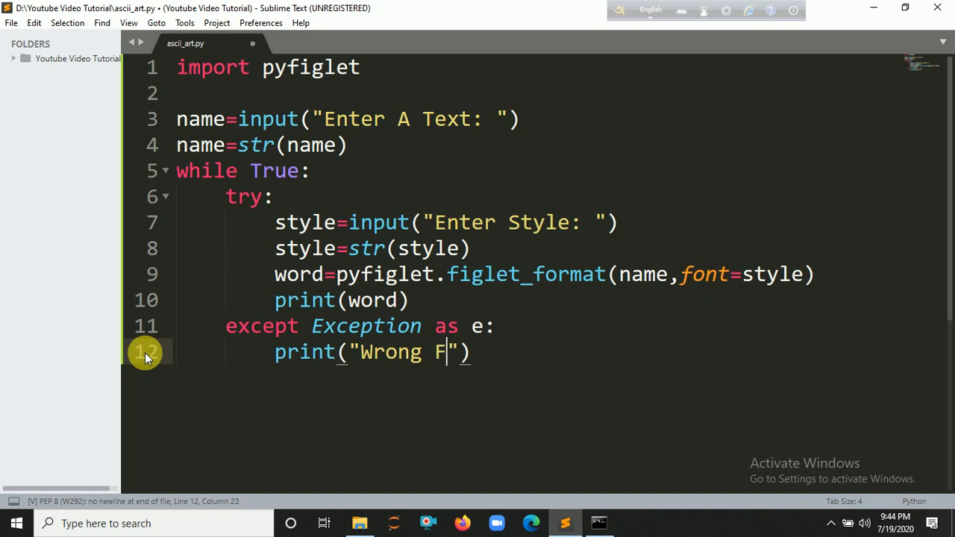
pyautogui.write('ont Style')
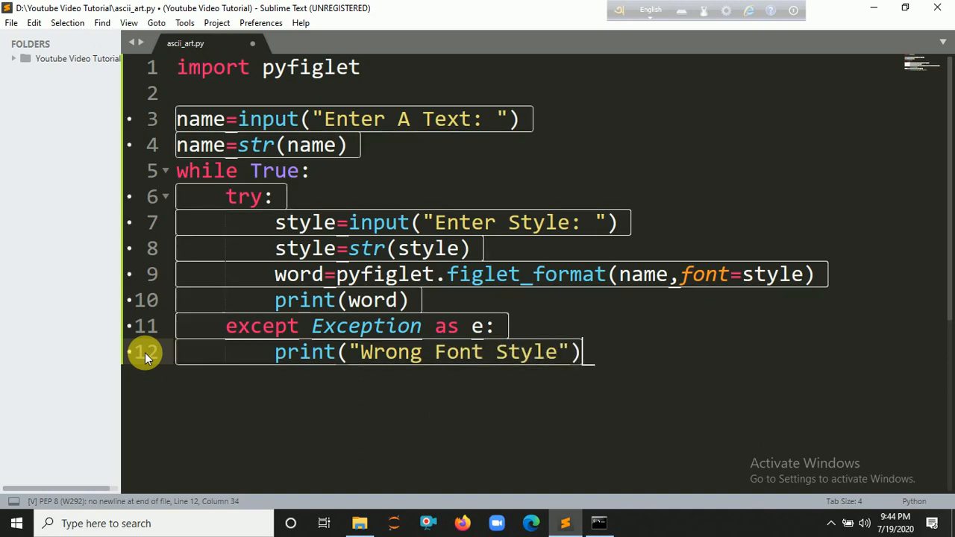
# Step: Add the style re-prompt line in the except block and save the script with Ctrl+S
pyautogui.press('enter')
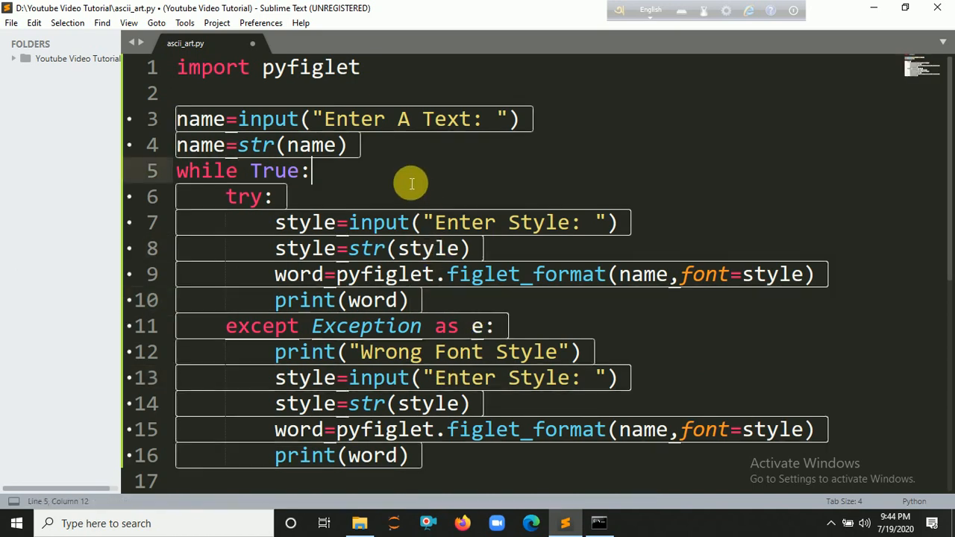
pyautogui.scroll(-3)
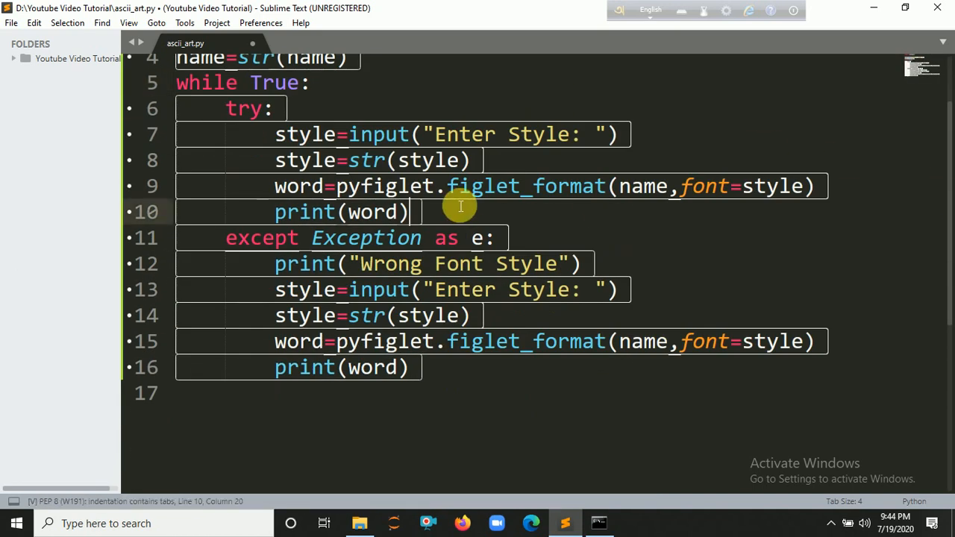
pyautogui.press('ctrl+s')
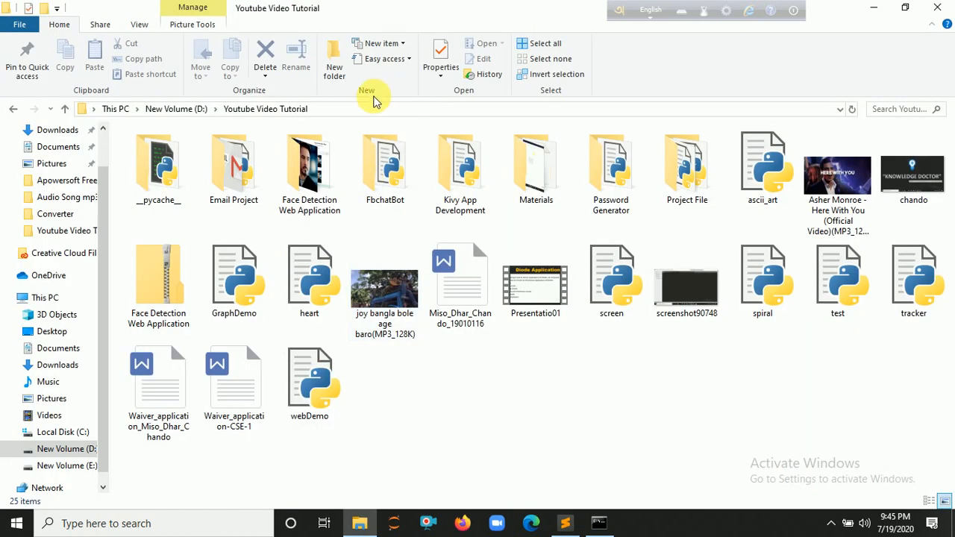
# Step: Enter cmd in the Explorer address bar to open a prompt in the tutorial folder
pyautogui.write('cmd')
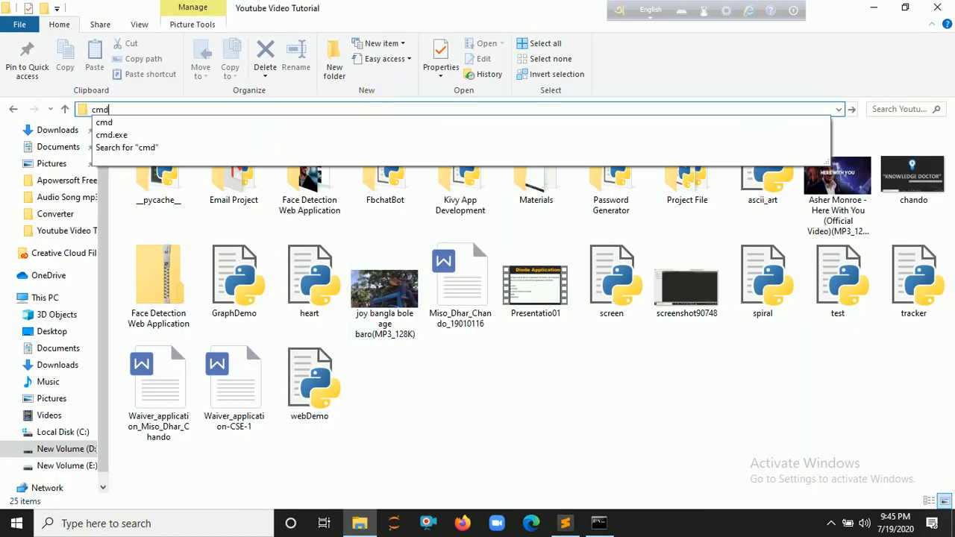
pyautogui.press('enter')
pyautogui.write('python asc')
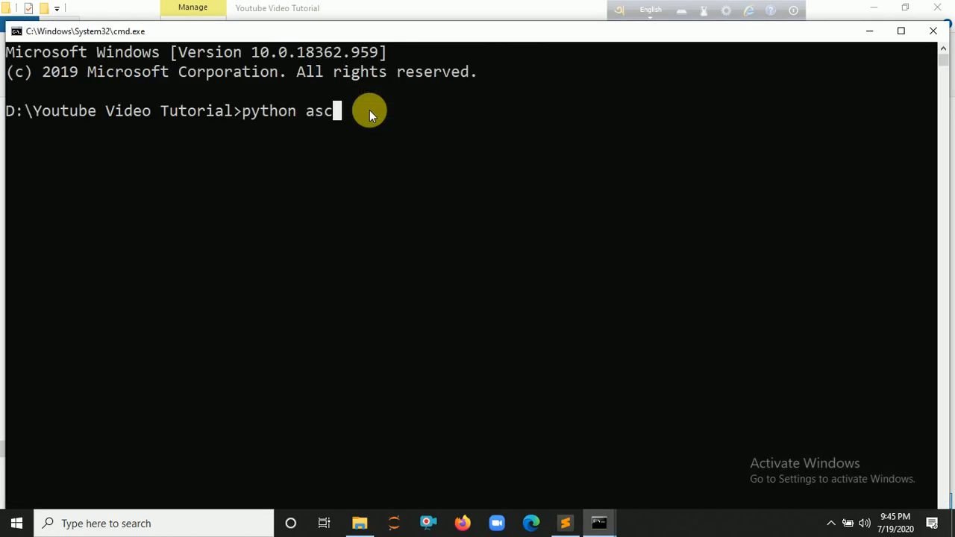
# Step: Rerun python ascii_art.py with text Python and junk style fdhfdhfddfh to trigger Wrong Font Style
pyautogui.write('ii_')
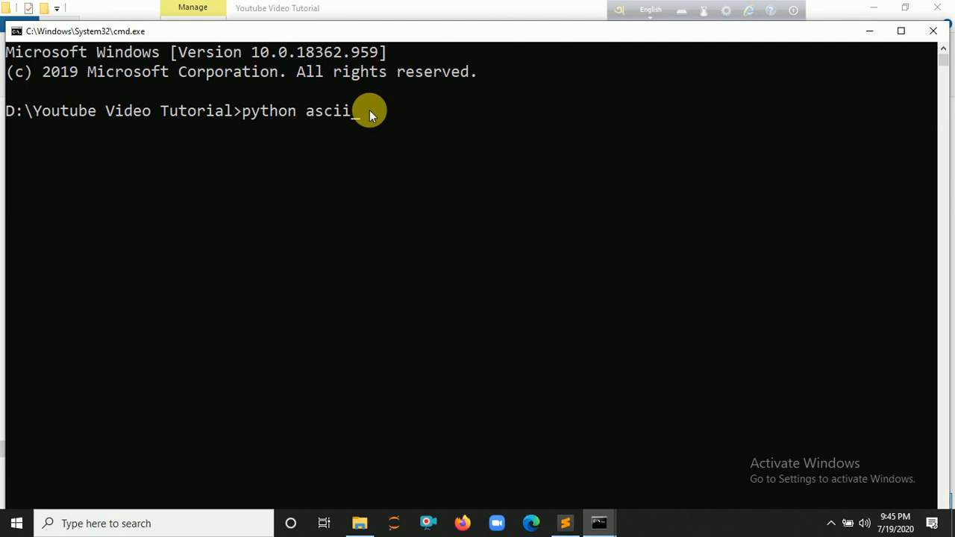
pyautogui.write('art.py')
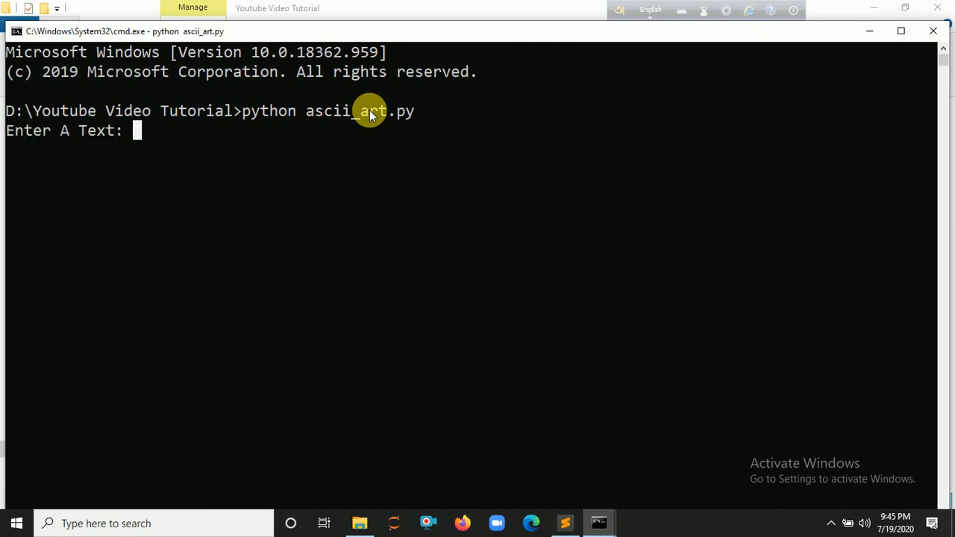
pyautogui.write('Python')
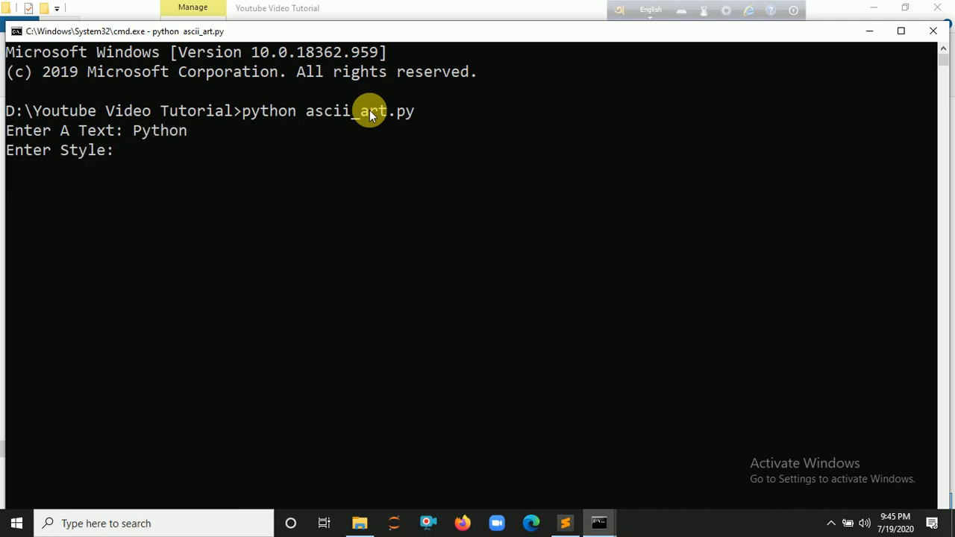
pyautogui.write('fdhfdhfddfh')
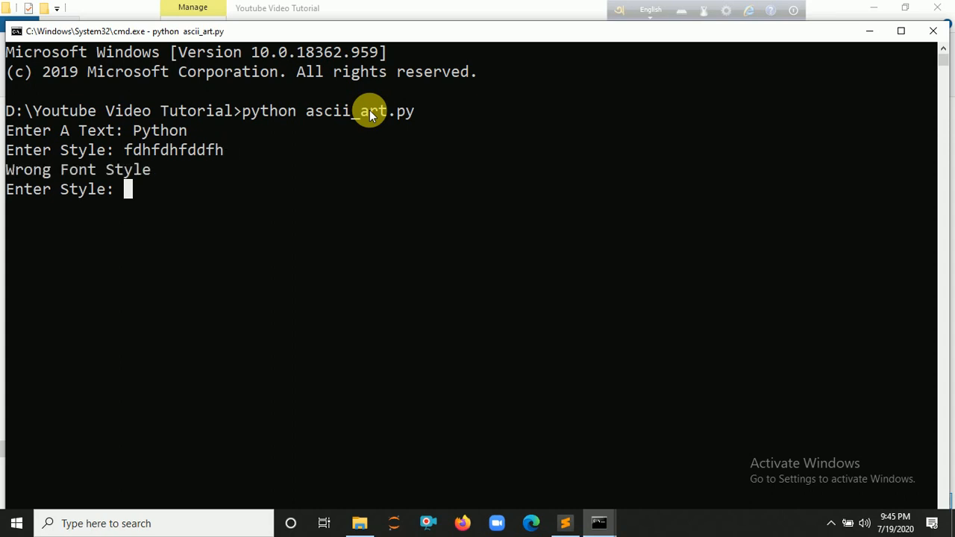
pyautogui.moveTo(165, 177)
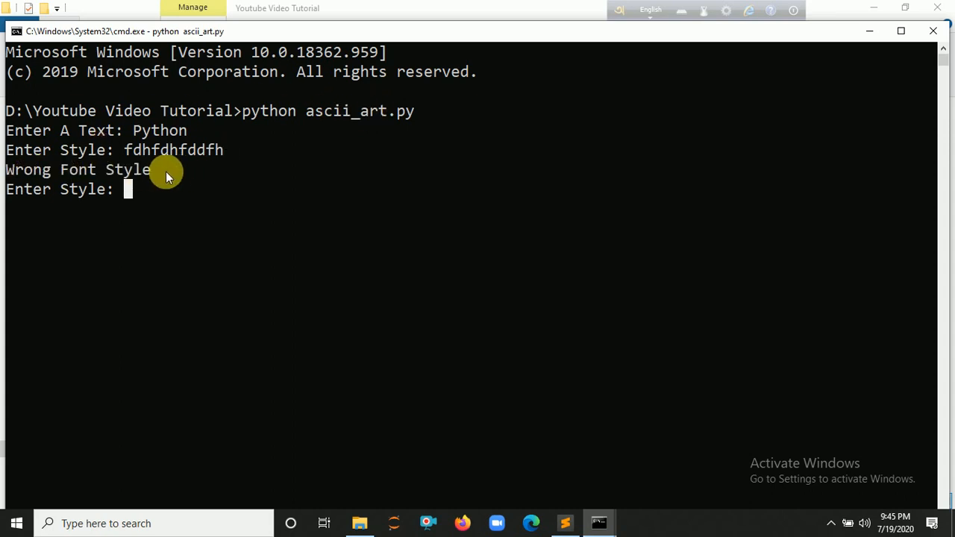
pyautogui.moveTo(229, 218)
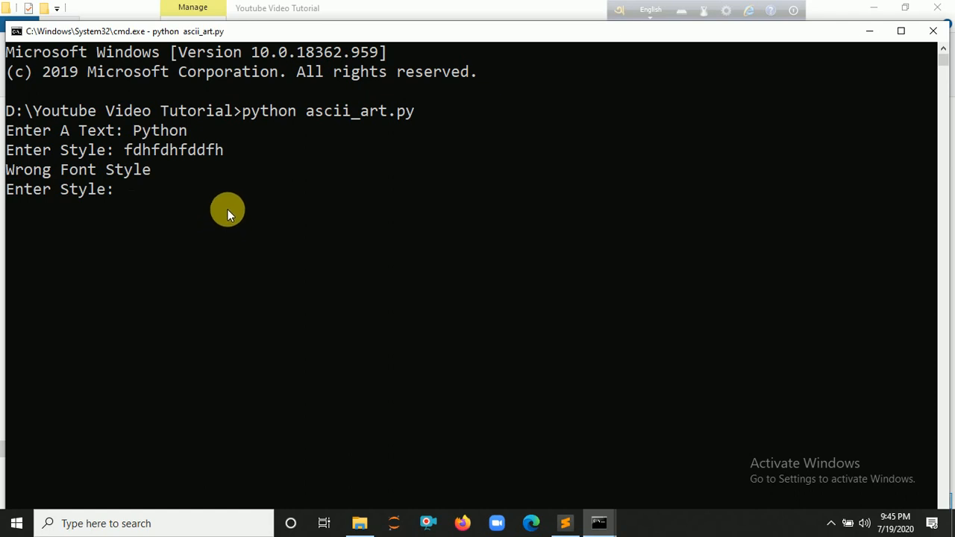
# Step: Render Python in the alphabet, 3-d, slant, 5lineoblique and banner3-D fonts at successive style prompts
pyautogui.write('al')
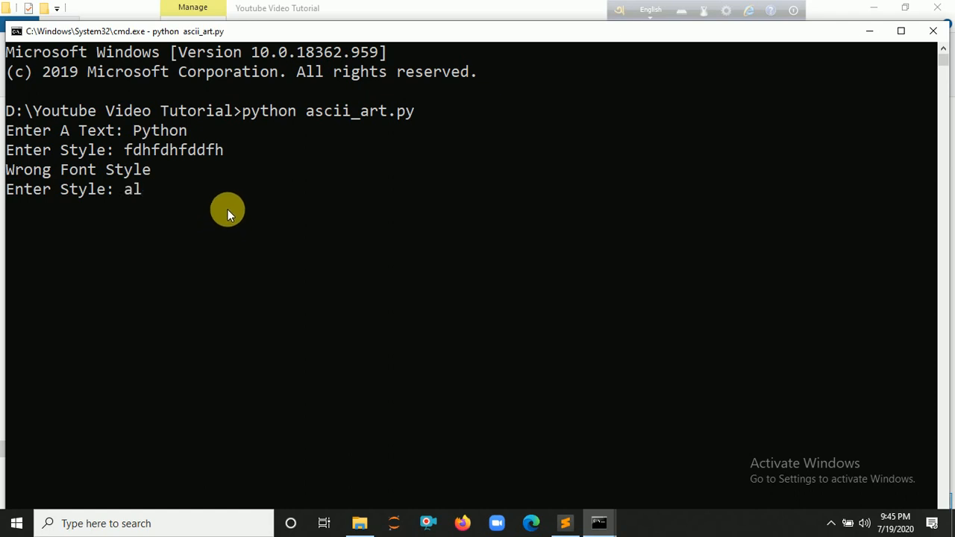
pyautogui.write('phabet')
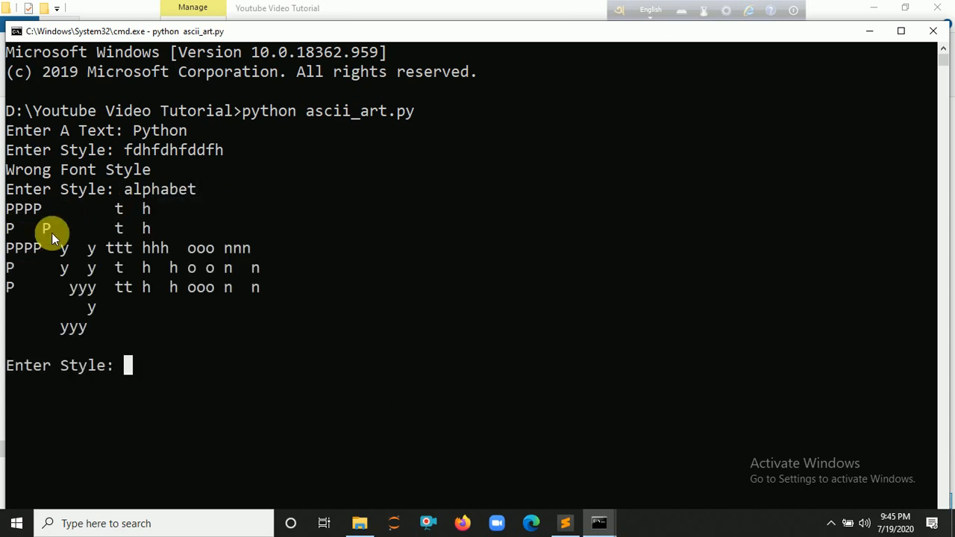
pyautogui.moveTo(153, 376)
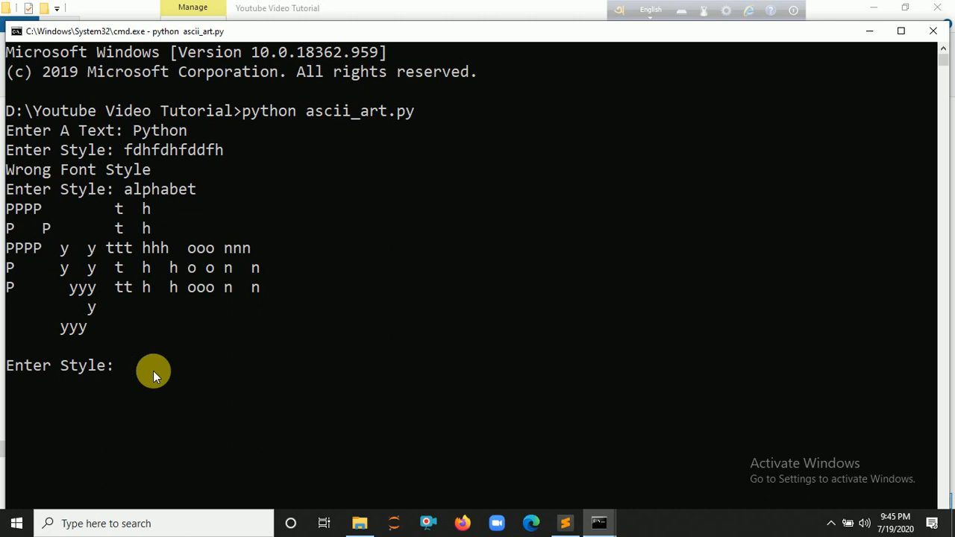
pyautogui.moveTo(187, 393)
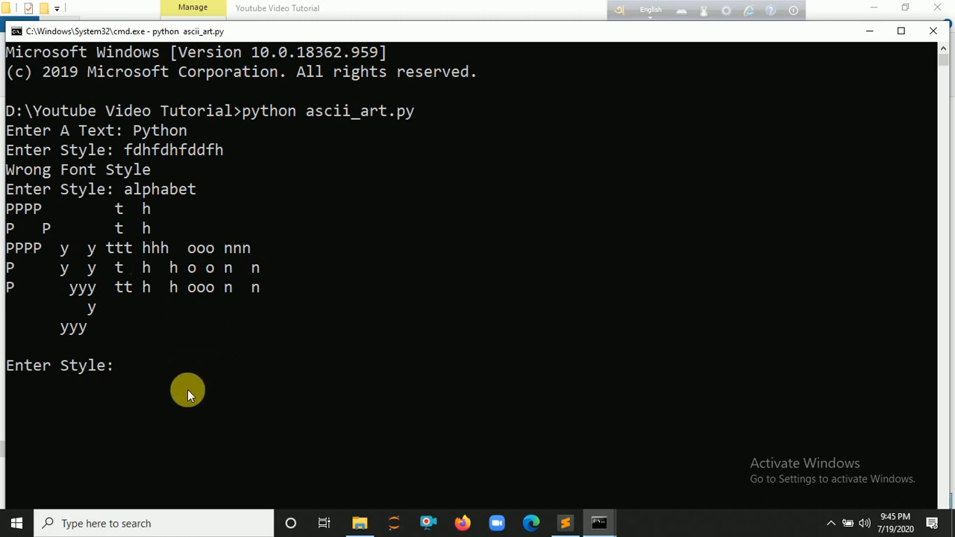
pyautogui.moveTo(187, 391)
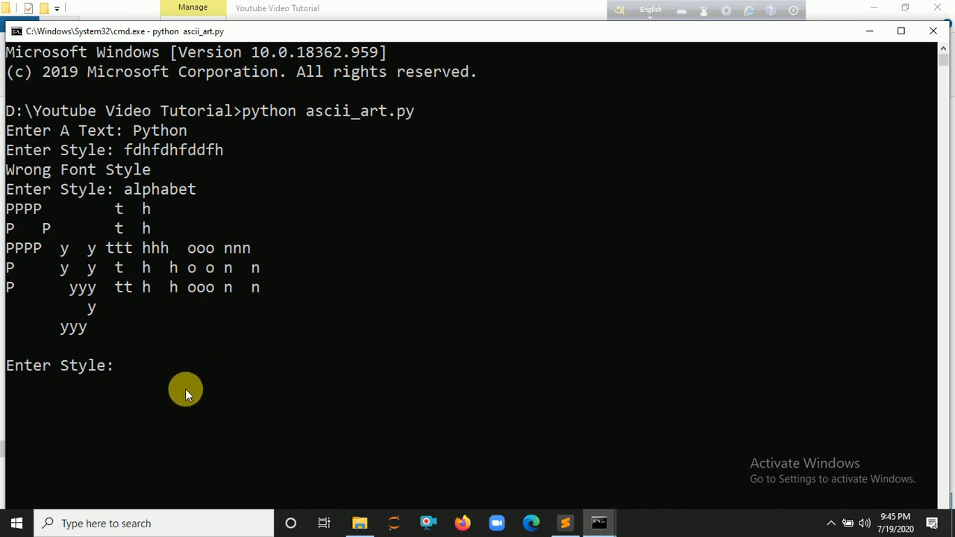
pyautogui.write('3-d')
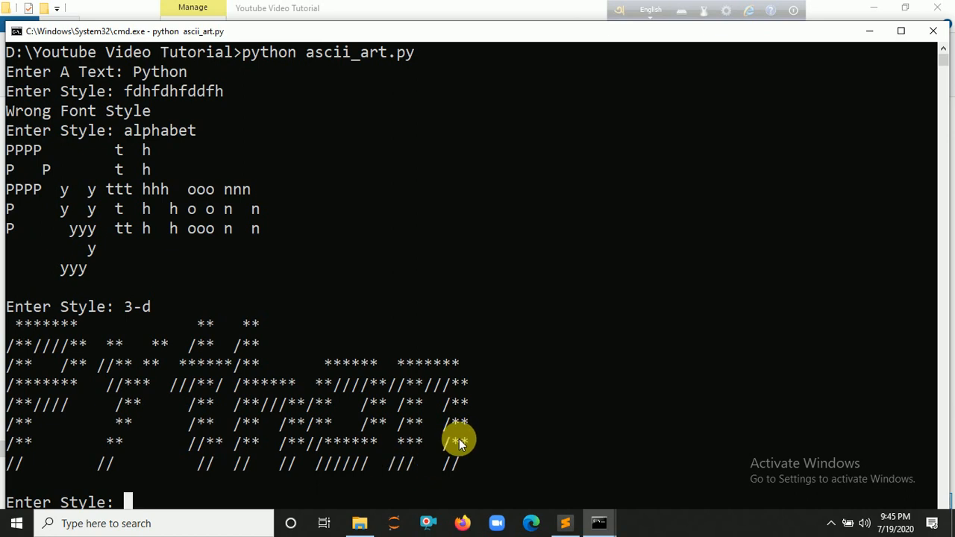
pyautogui.write('slant')
pyautogui.write('5')
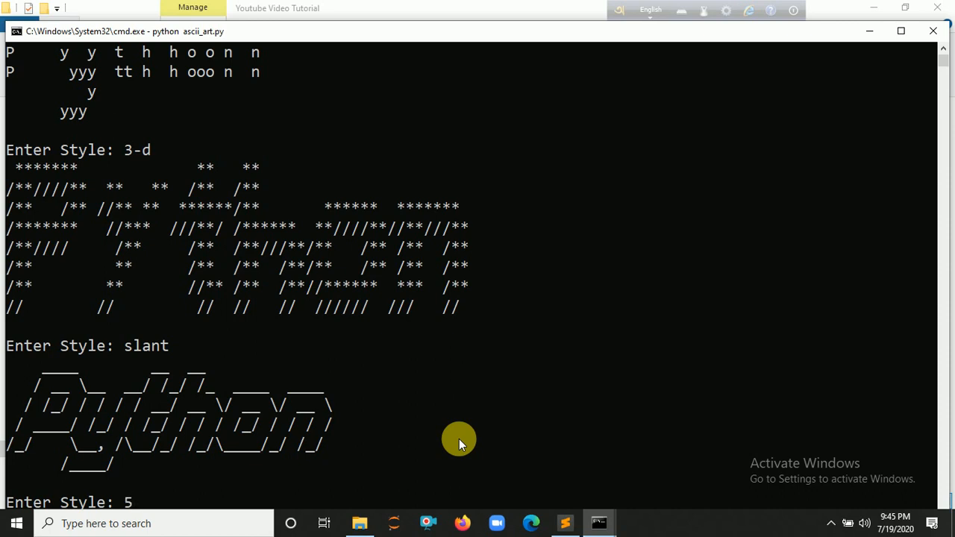
pyautogui.write('line')
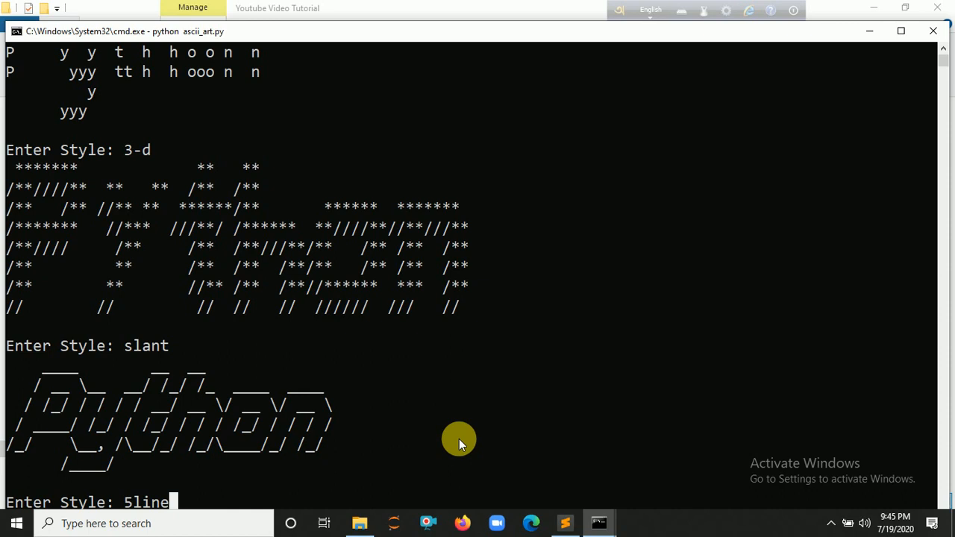
pyautogui.write('oblique')
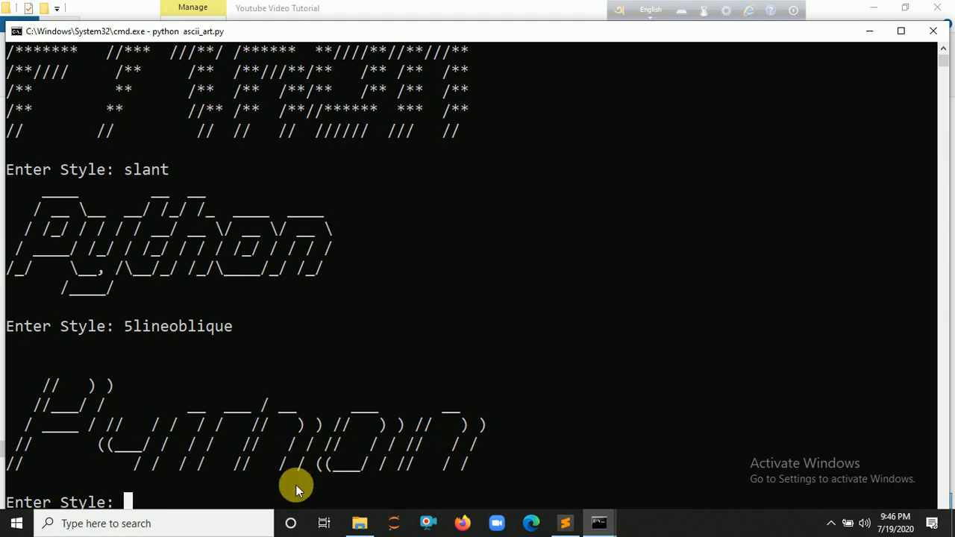
pyautogui.write('banner')
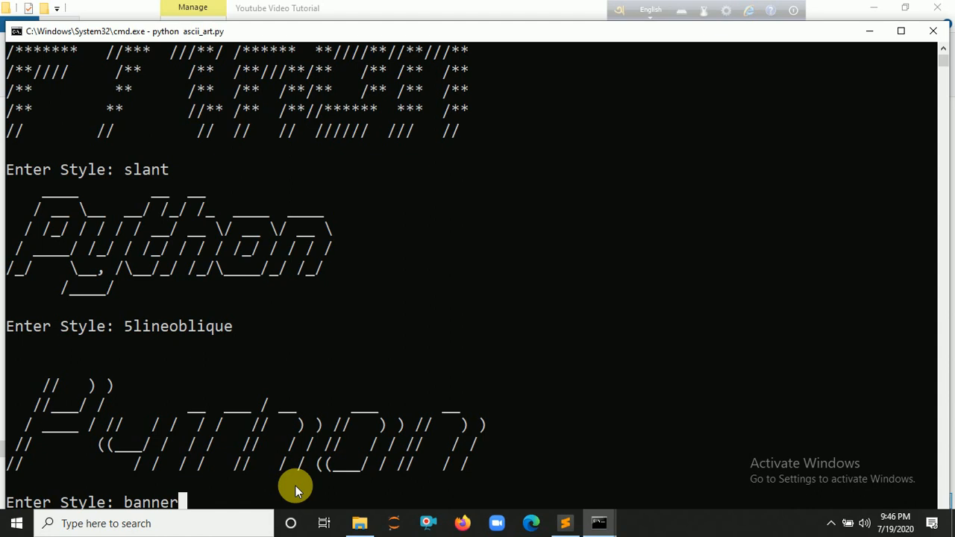
pyautogui.write('3-D')
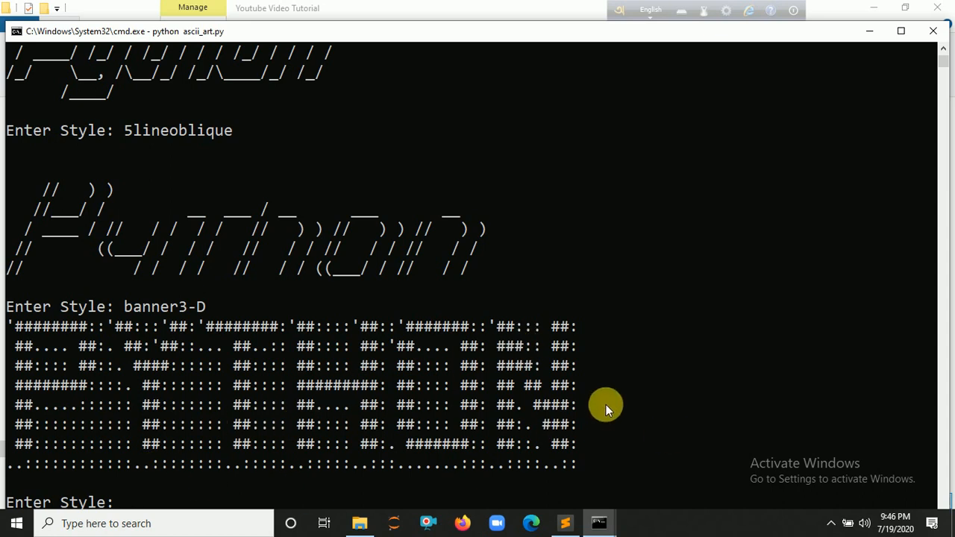
pyautogui.moveTo(792, 408)
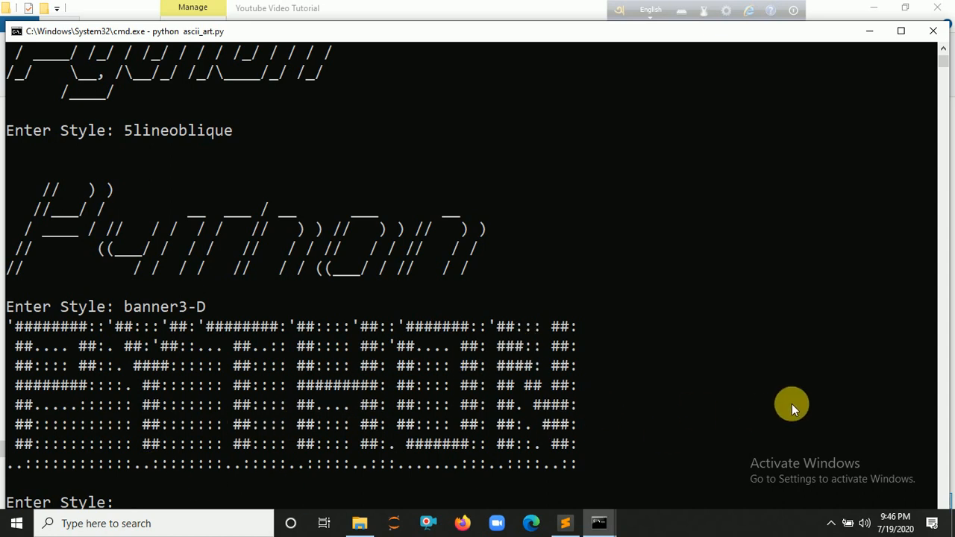
pyautogui.write('D')
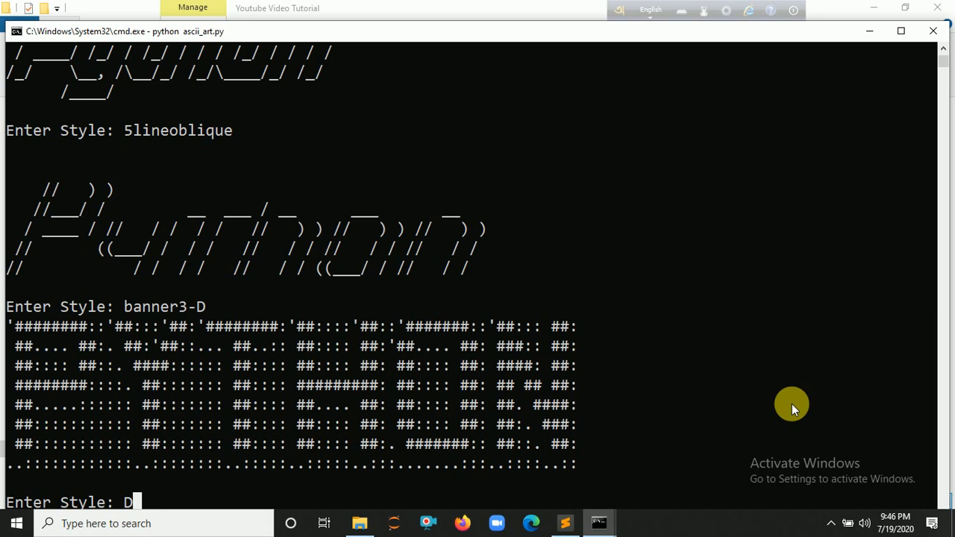
pyautogui.press('enter')
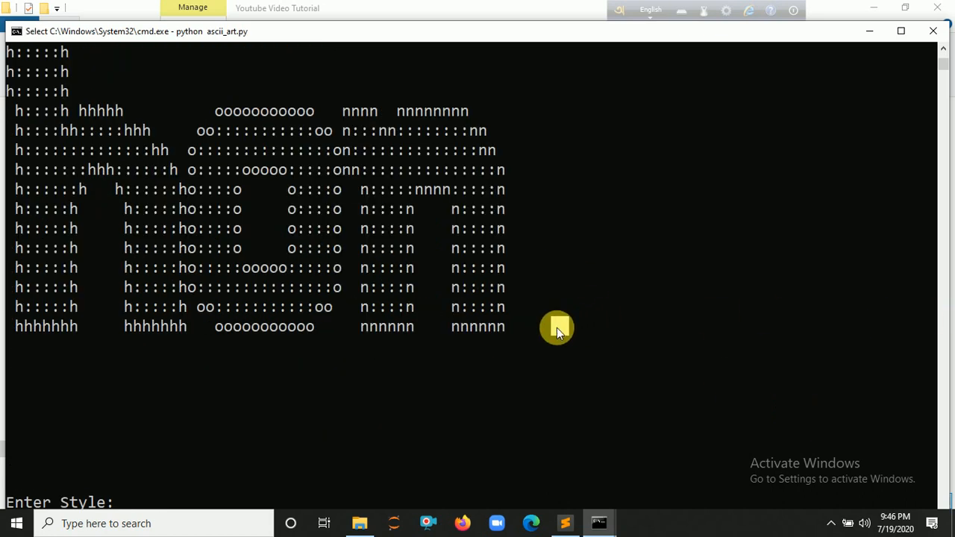
# Step: Render 'Python' in the isometric1 font after a misspelled 'isomertic1' attempt is rejected
pyautogui.press('enter')
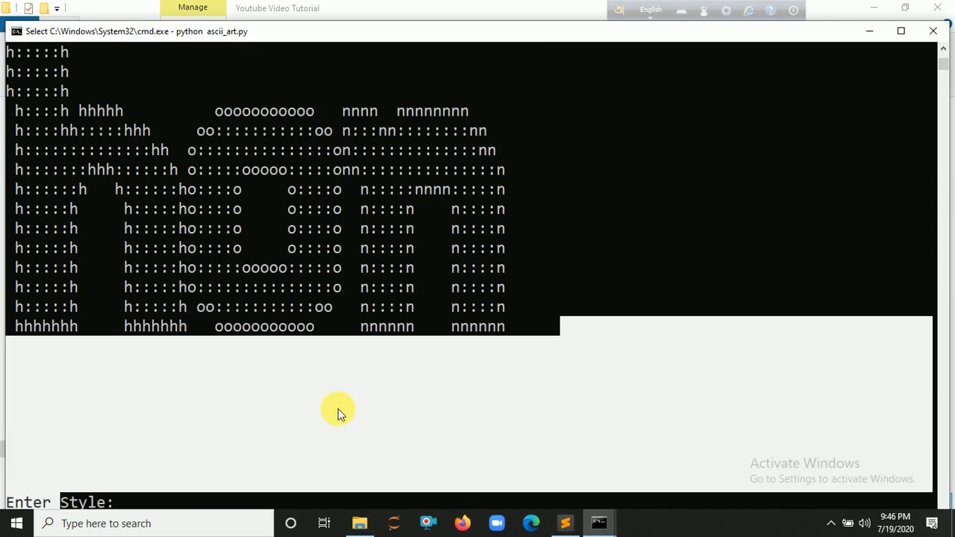
pyautogui.moveTo(274, 513)
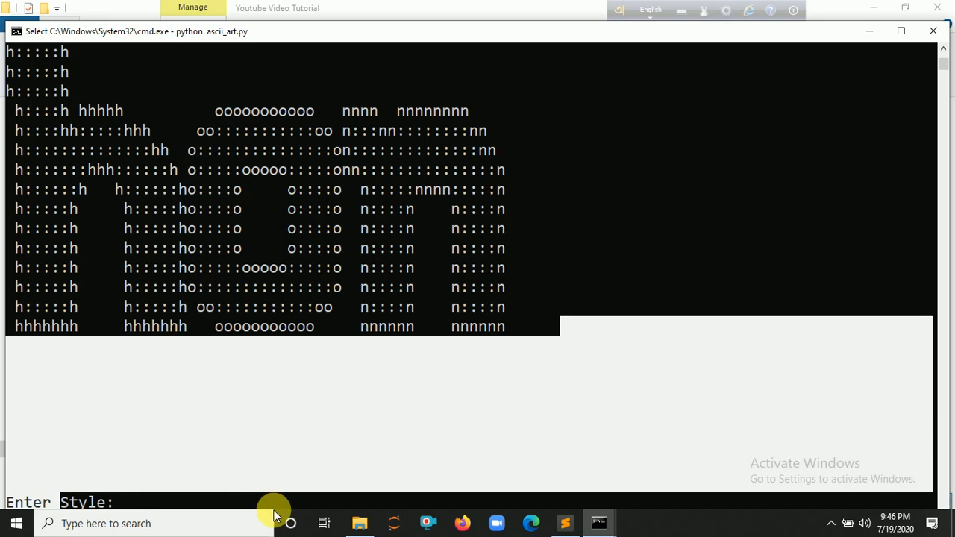
pyautogui.write('isome')
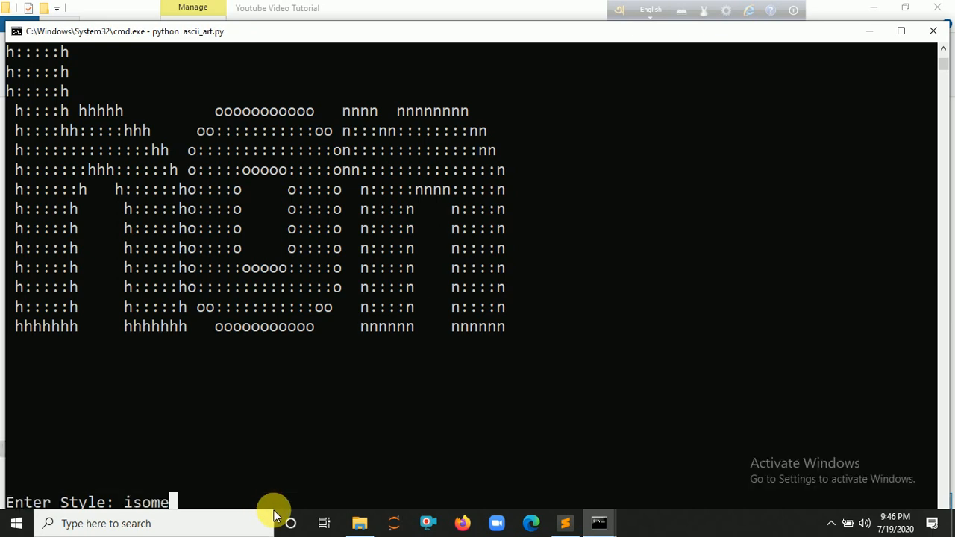
pyautogui.write('tic1')
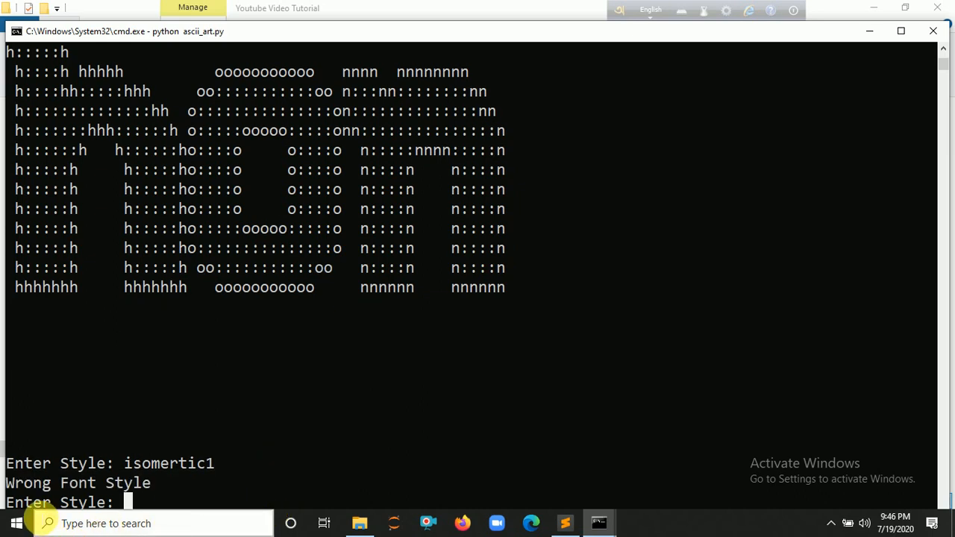
pyautogui.write('iso')
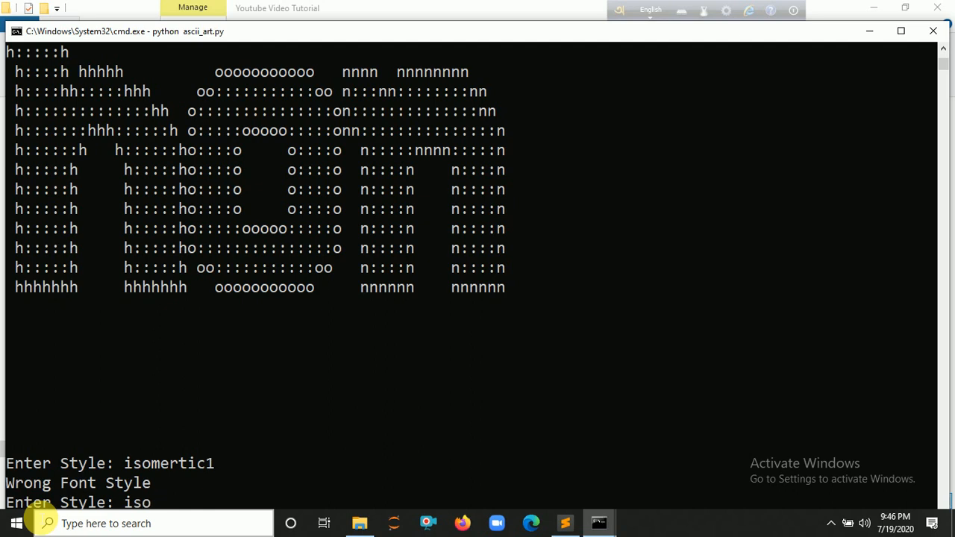
pyautogui.write('metr')
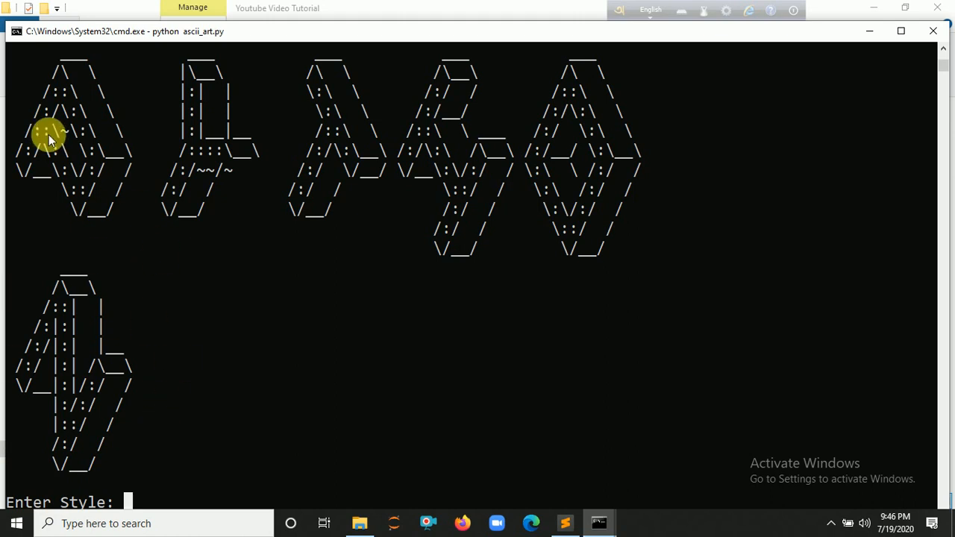
pyautogui.moveTo(241, 465)
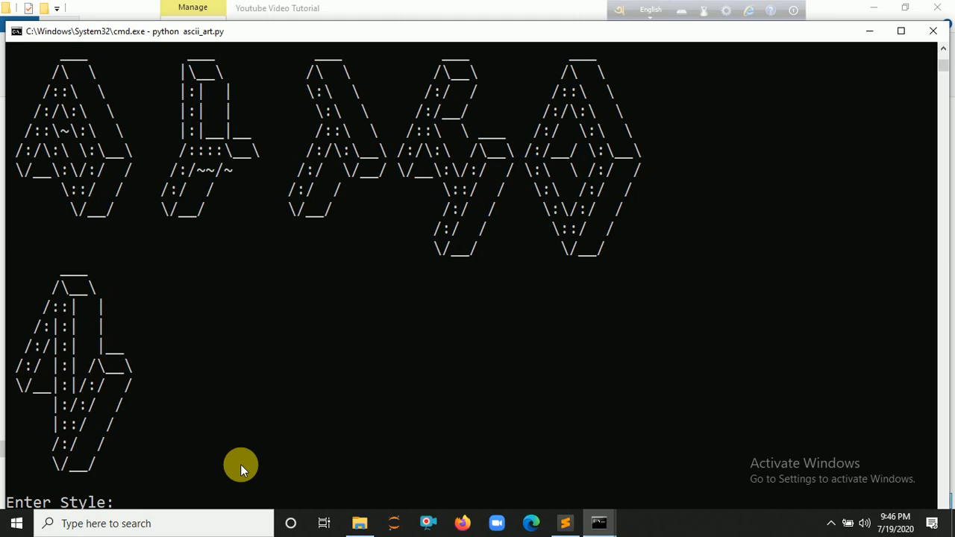
# Step: Render 'Python' in the 3x5 font, then minimize Command Prompt to show the desktop
pyautogui.write('3x5')
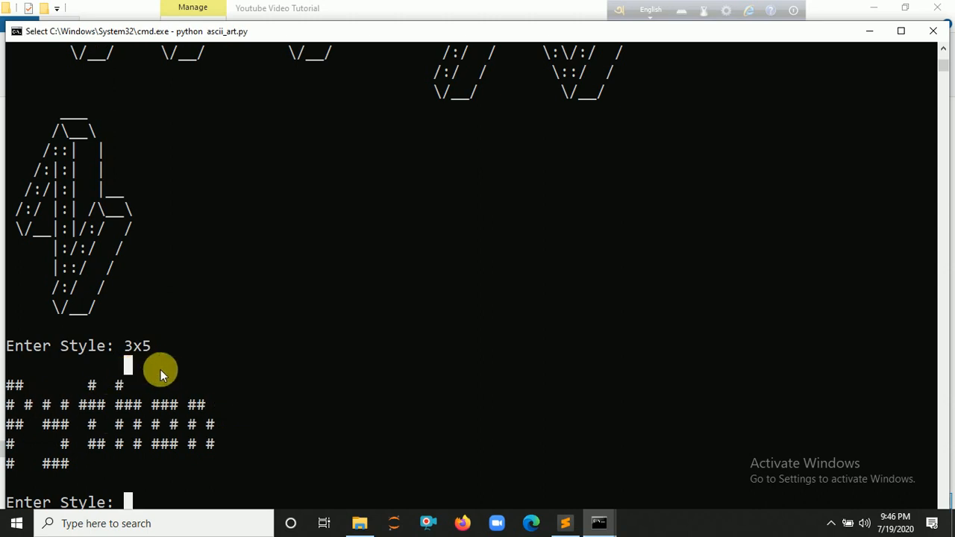
pyautogui.moveTo(208, 375)
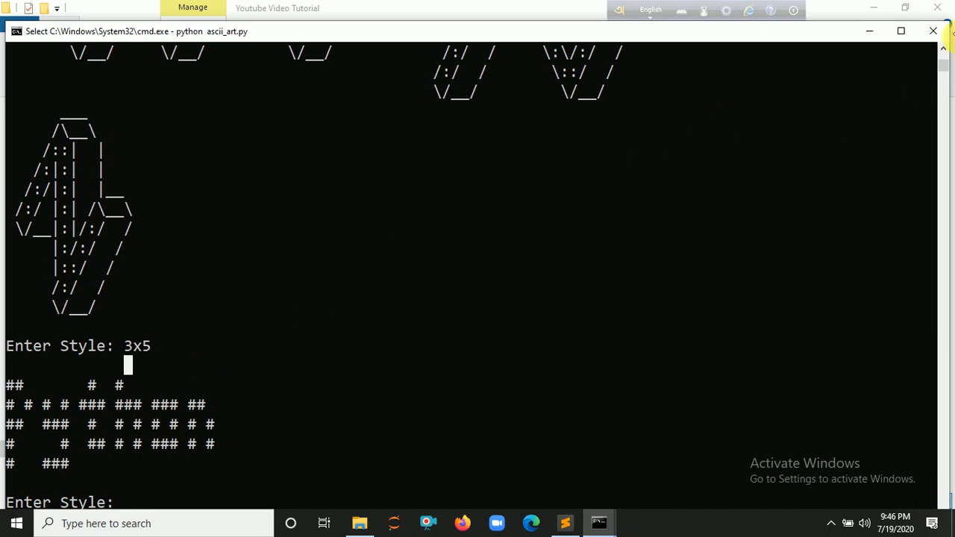
pyautogui.moveTo(932, 38)
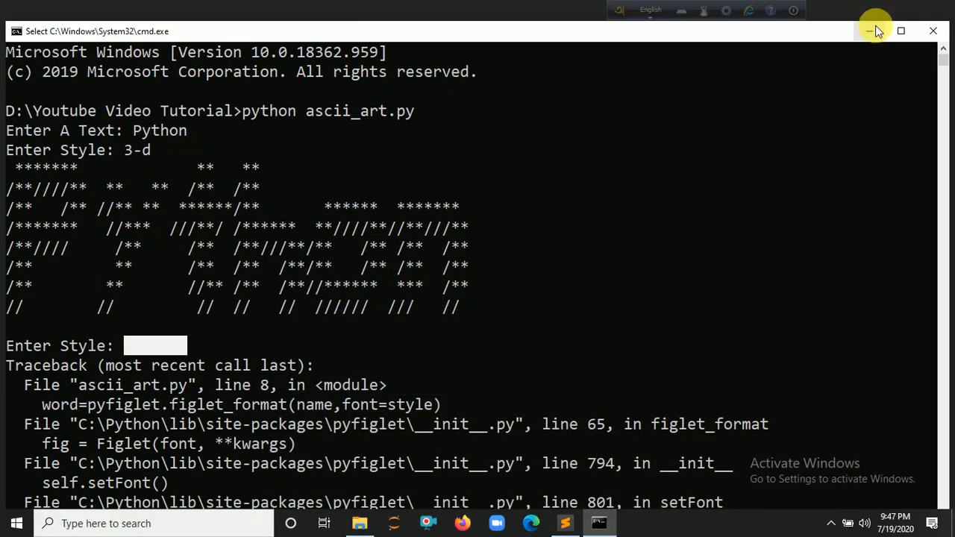
pyautogui.click(869, 31)
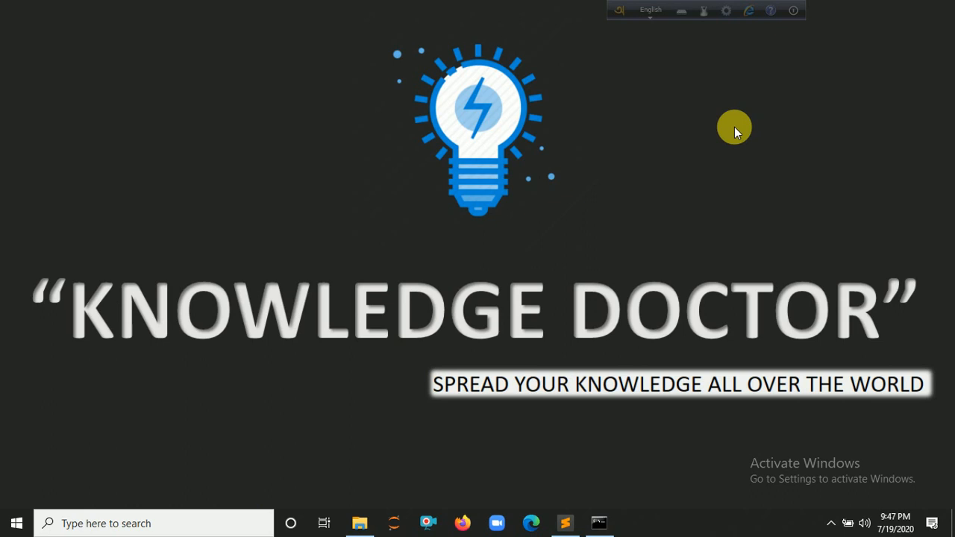